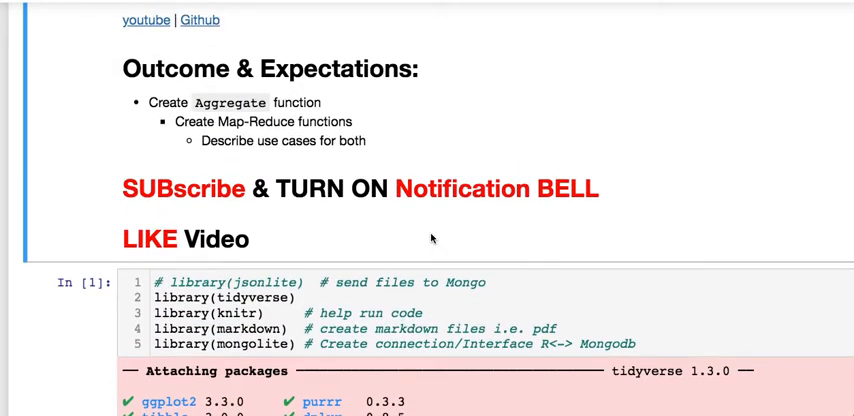
Scroll past the tidyverse/mongolite loading output to the Our Data section with two candidate records.
{"action": "scroll", "scroll_direction": "down", "scroll_amount": 3}
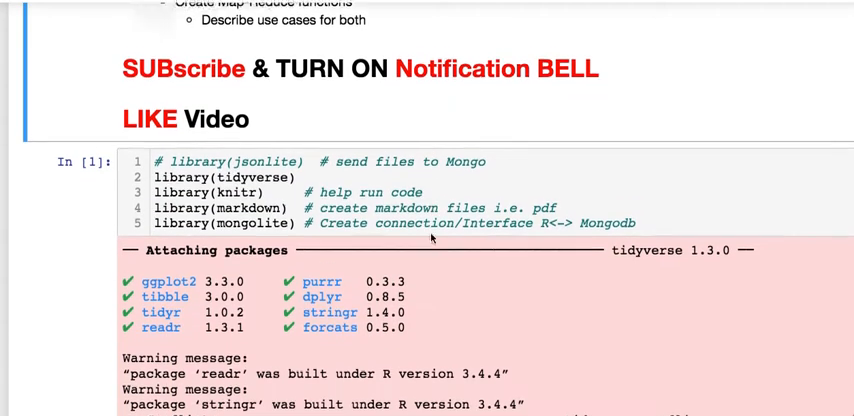
{"action": "scroll", "scroll_direction": "down", "scroll_amount": 3}
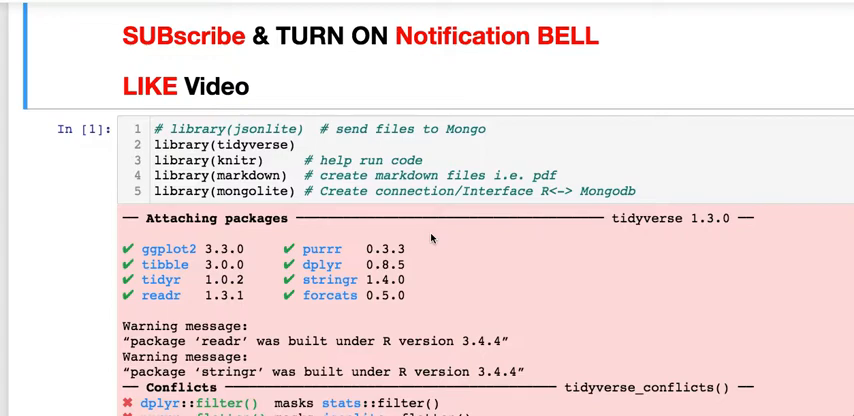
{"action": "scroll", "scroll_direction": "down", "scroll_amount": 3}
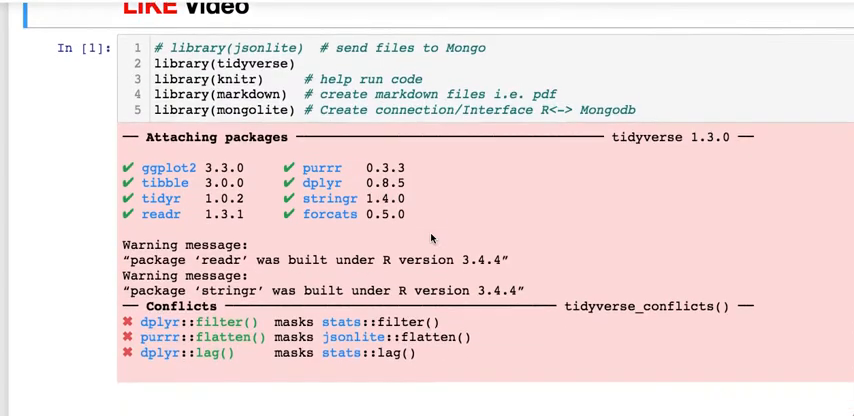
{"action": "scroll", "scroll_direction": "down", "scroll_amount": 3}
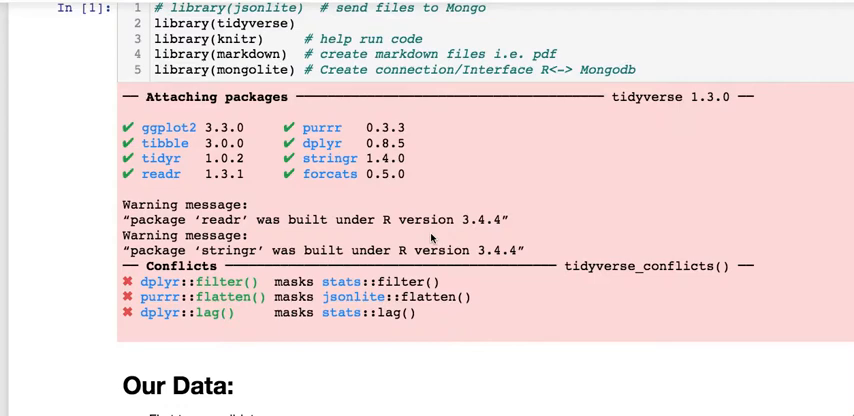
{"action": "scroll", "scroll_direction": "down", "scroll_amount": 3}
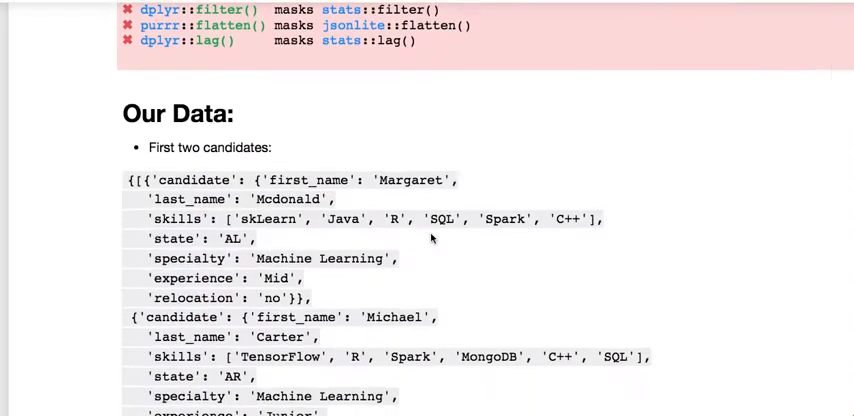
{"action": "scroll", "scroll_direction": "down", "scroll_amount": 3}
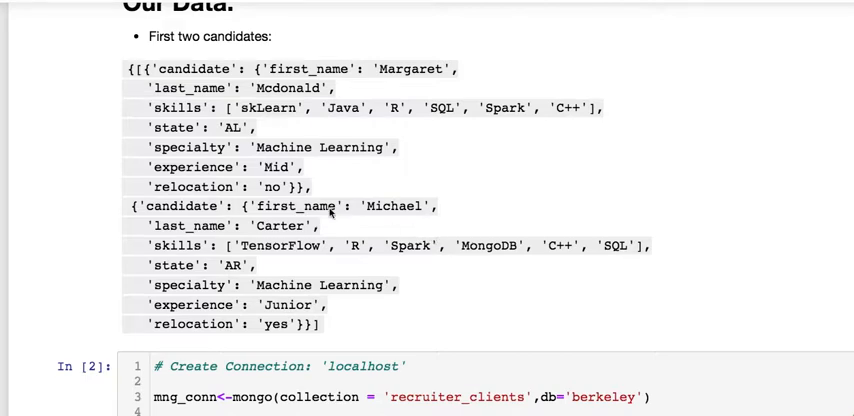
{"action": "scroll", "scroll_direction": "down", "scroll_amount": 3}
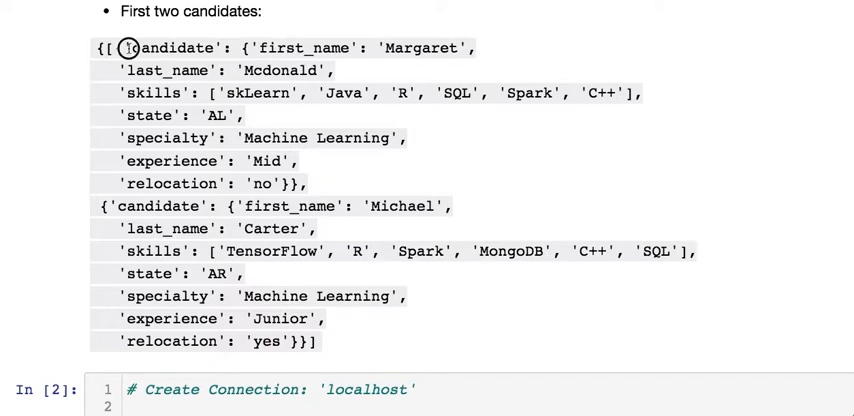
{"action": "left_click_drag", "start_coordinate": [128, 48], "coordinate": [336, 48]}
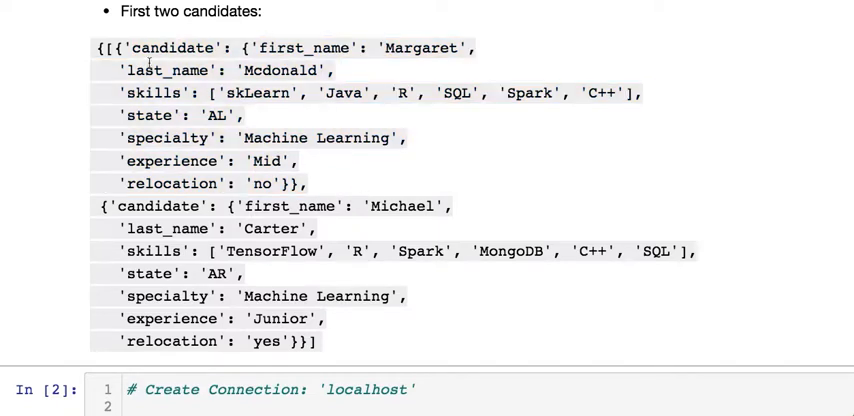
{"action": "double_click", "coordinate": [176, 48]}
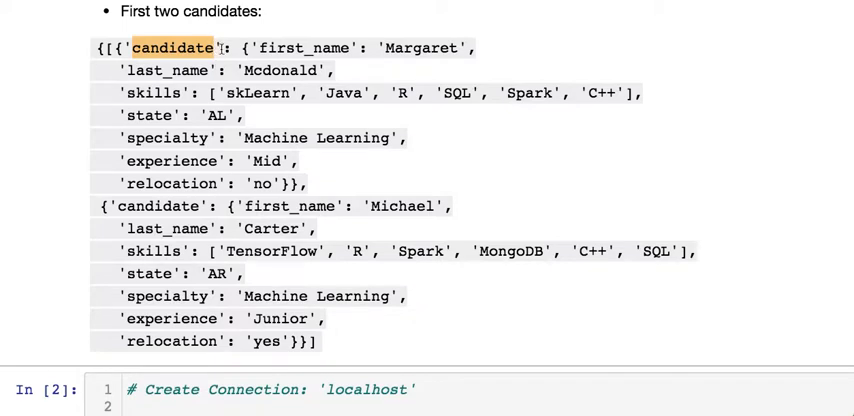
{"action": "left_click_drag", "start_coordinate": [130, 48], "coordinate": [310, 136]}
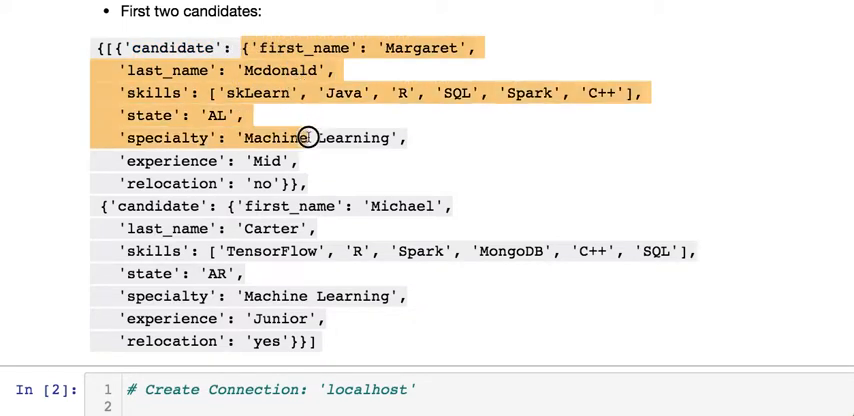
{"action": "left_click_drag", "start_coordinate": [310, 138], "coordinate": [320, 184]}
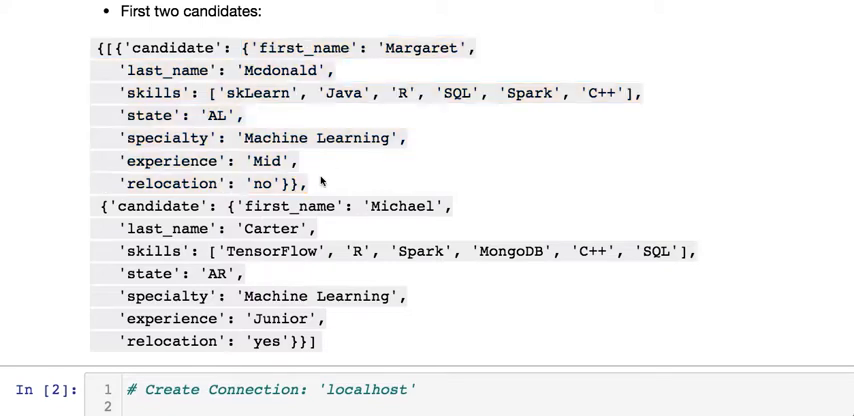
Review the recruiter_clients mongo connection cell, highlighting berkeley, the No suitable server warning and mongod.
{"action": "scroll", "scroll_direction": "down", "scroll_amount": 3}
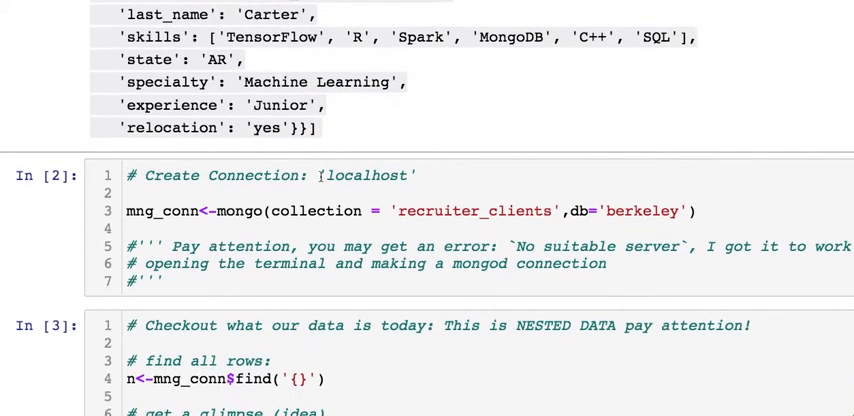
{"action": "scroll", "scroll_direction": "down", "scroll_amount": 3}
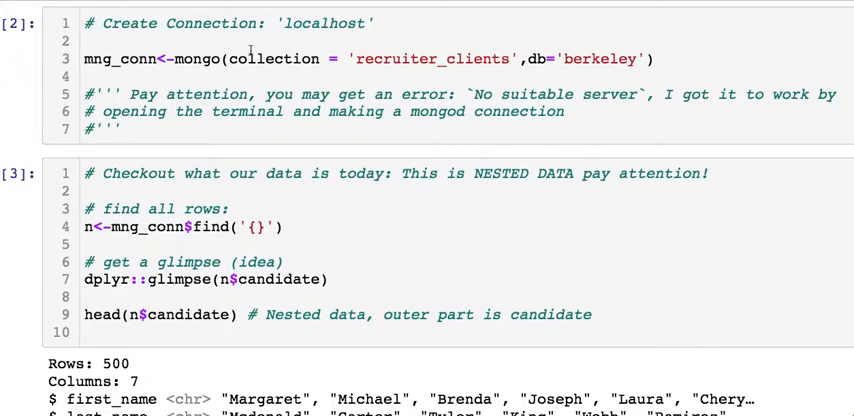
{"action": "double_click", "coordinate": [276, 58]}
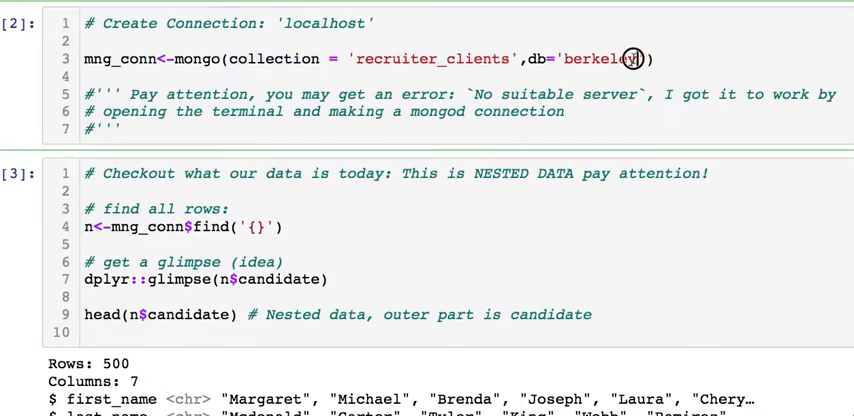
{"action": "double_click", "coordinate": [598, 58]}
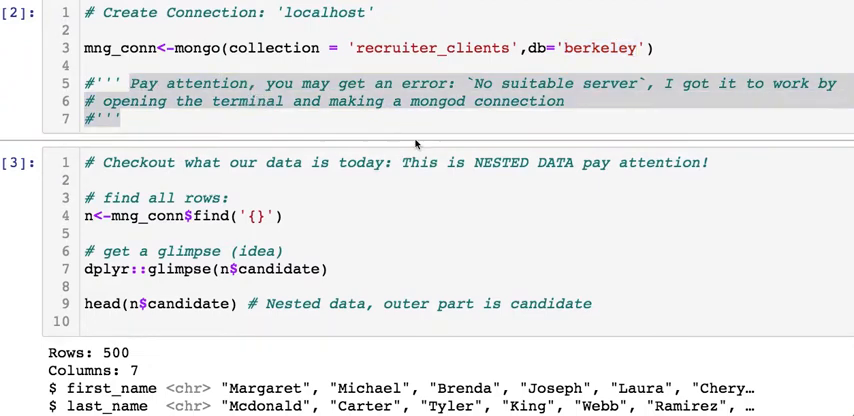
{"action": "mouse_move", "coordinate": [500, 232]}
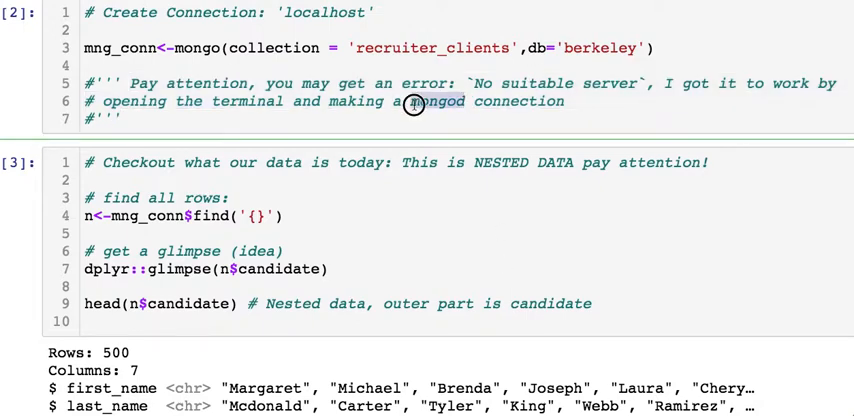
{"action": "double_click", "coordinate": [438, 100]}
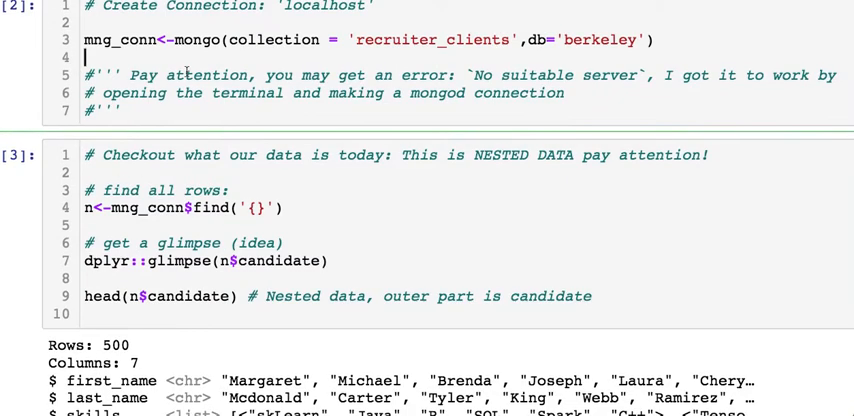
{"action": "scroll", "scroll_direction": "down", "scroll_amount": 3}
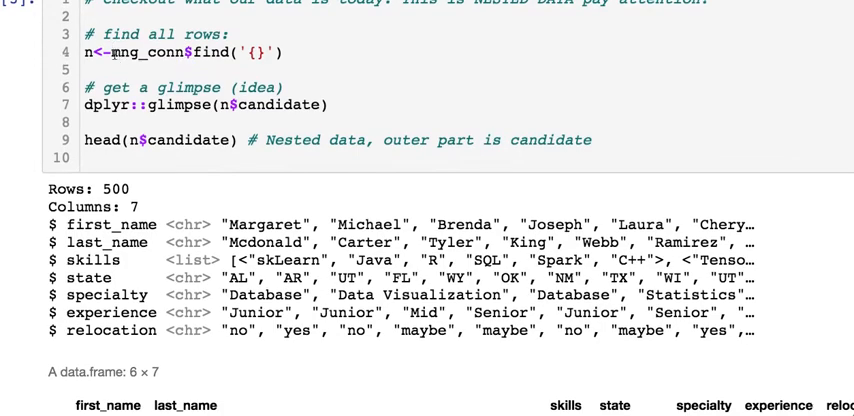
Add a head(n) line beneath the n$candidate glimpse to show the first rows of the query result.
{"action": "double_click", "coordinate": [150, 52]}
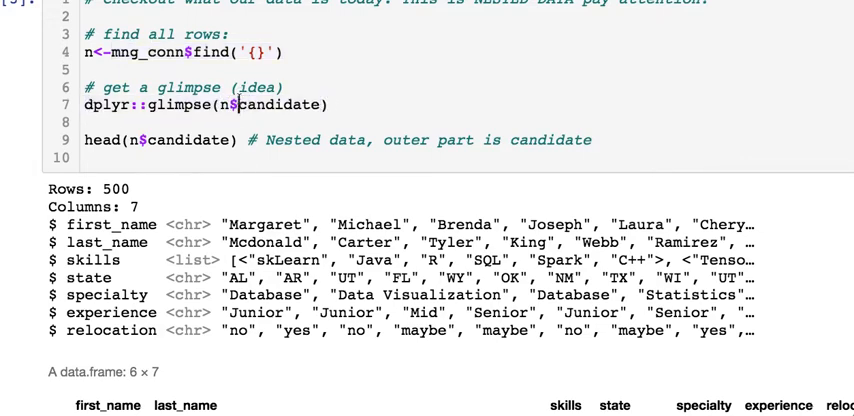
{"action": "double_click", "coordinate": [282, 104]}
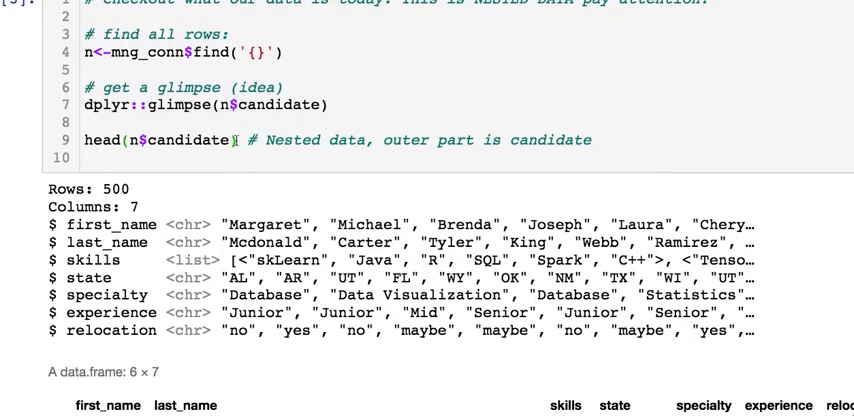
{"action": "left_click_drag", "start_coordinate": [60, 224], "coordinate": [200, 332]}
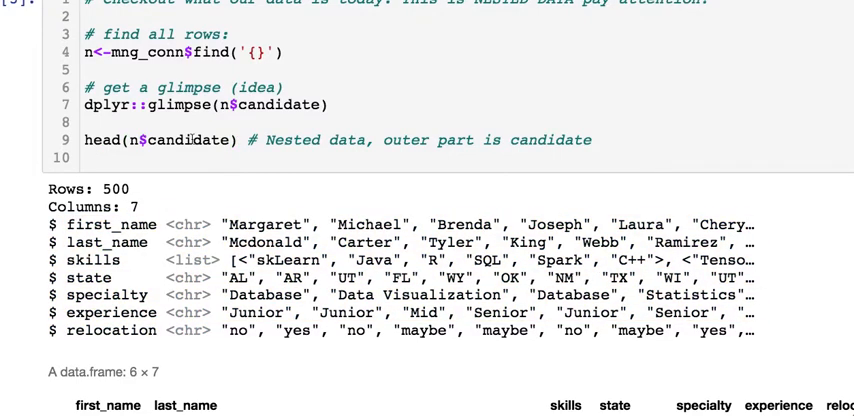
{"action": "type", "text": "head"}
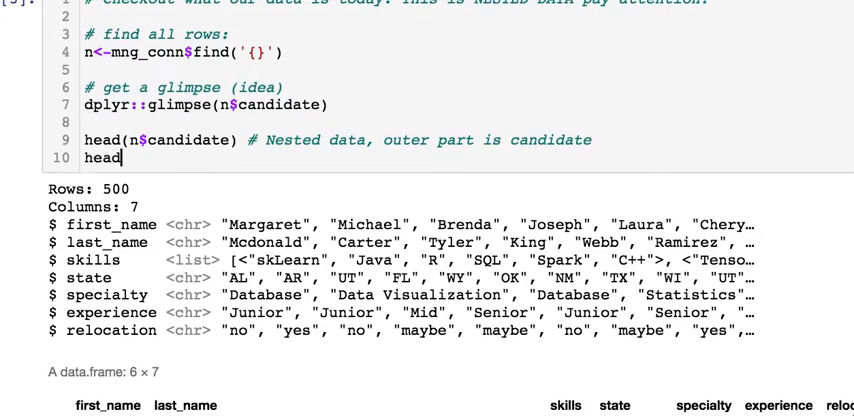
{"action": "type", "text": "(n)"}
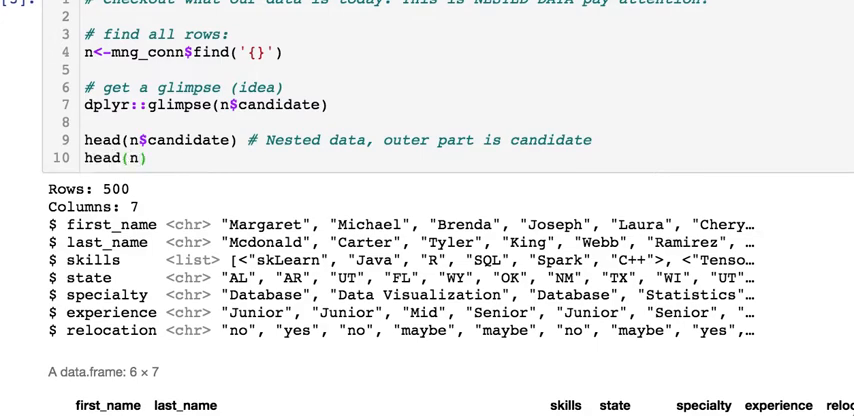
{"action": "scroll", "scroll_direction": "down", "scroll_amount": 3}
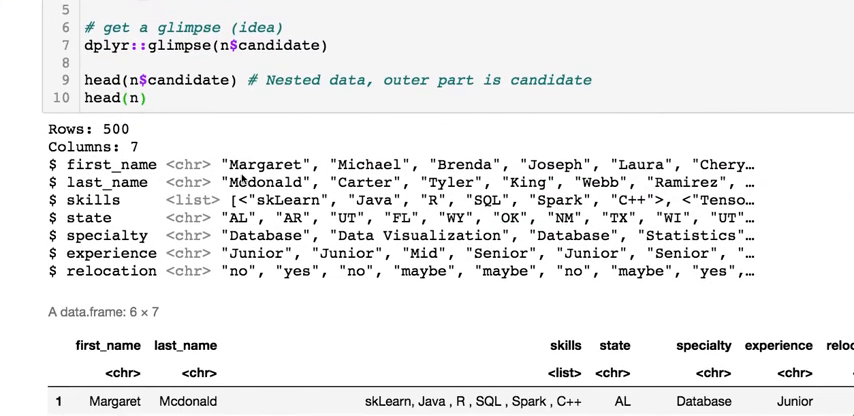
{"action": "scroll", "scroll_direction": "down", "scroll_amount": 3}
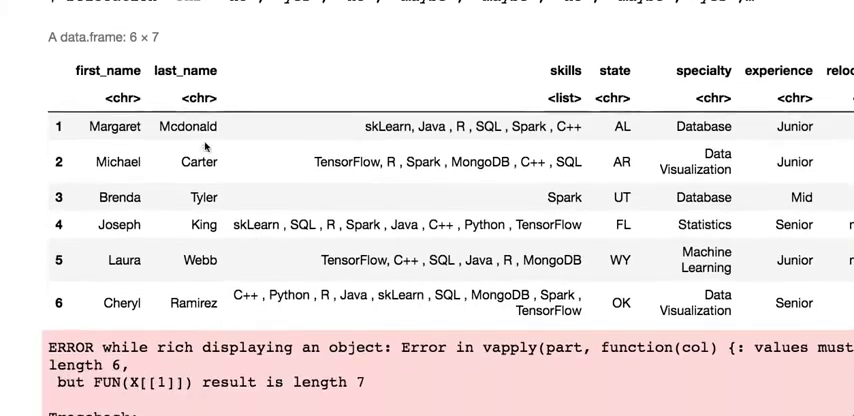
{"action": "scroll", "scroll_direction": "down", "scroll_amount": 3}
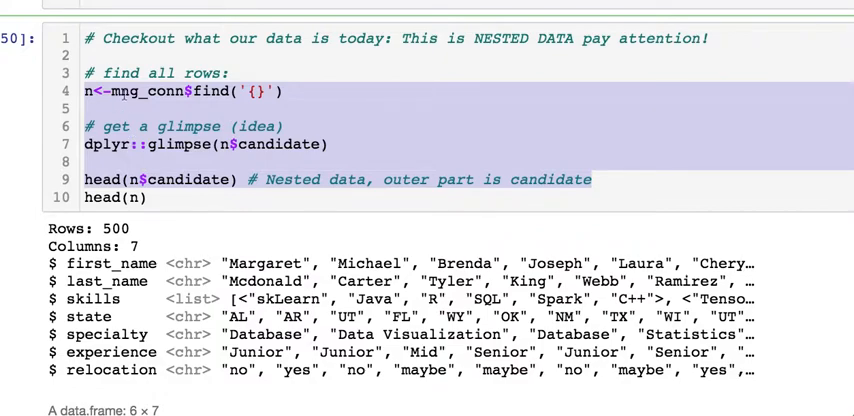
Change the failing head(n) call into a commented # head(n$lastModified) line and re-run the cell.
{"action": "left_click", "coordinate": [82, 144]}
{"action": "type", "text": "# "}
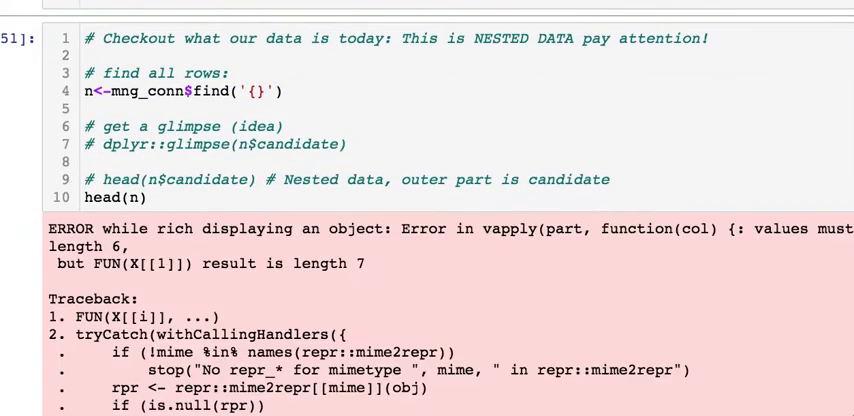
{"action": "scroll", "scroll_direction": "down", "scroll_amount": 3}
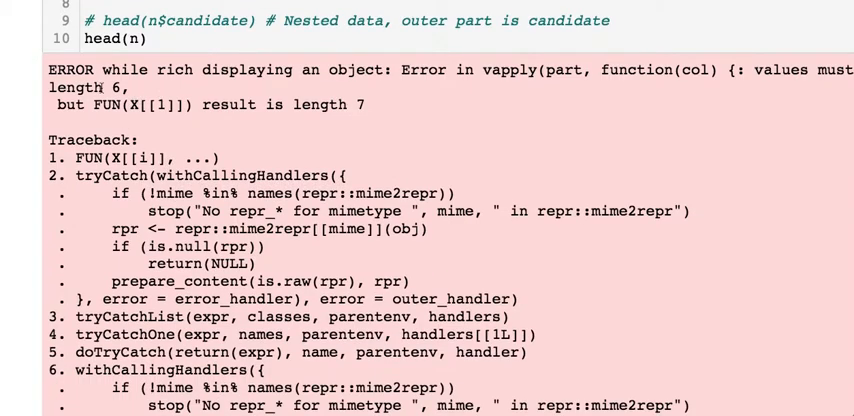
{"action": "double_click", "coordinate": [330, 104]}
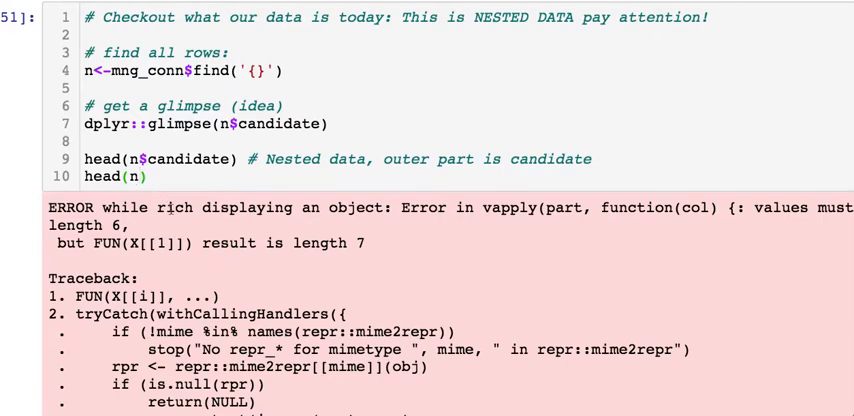
{"action": "type", "text": "$"}
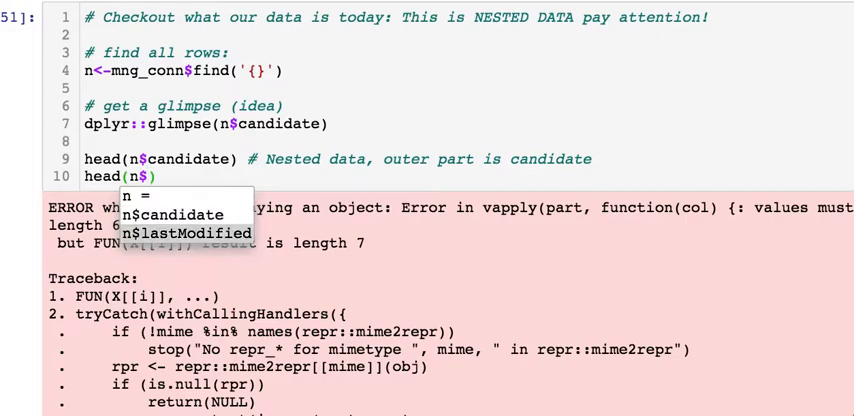
{"action": "left_click", "coordinate": [186, 232]}
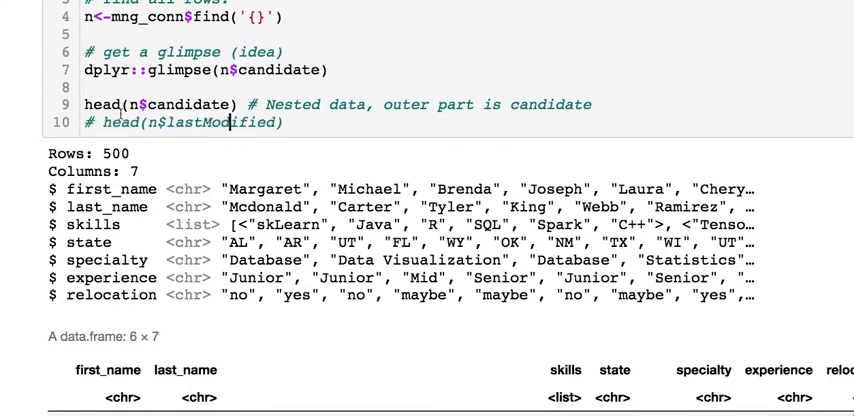
Name the query= argument in the Weird Output find call and review its first_name projection.
{"action": "scroll", "scroll_direction": "down", "scroll_amount": 3}
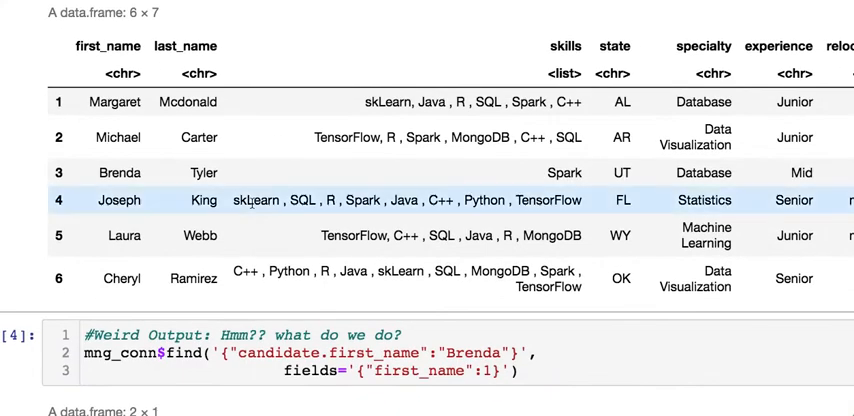
{"action": "scroll", "scroll_direction": "down", "scroll_amount": 3}
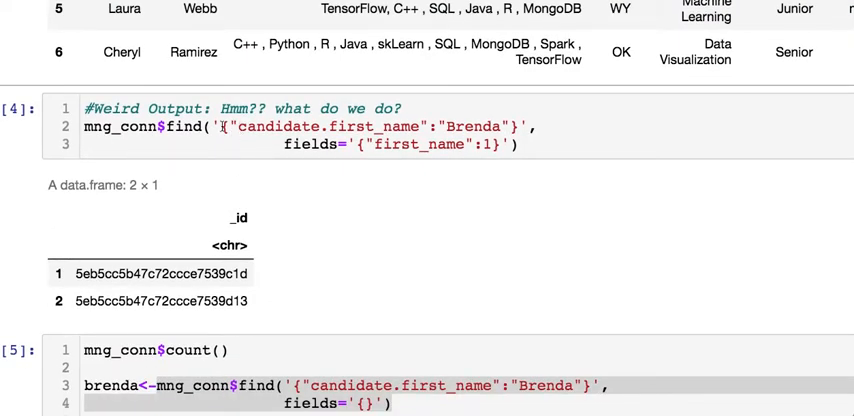
{"action": "double_click", "coordinate": [264, 126]}
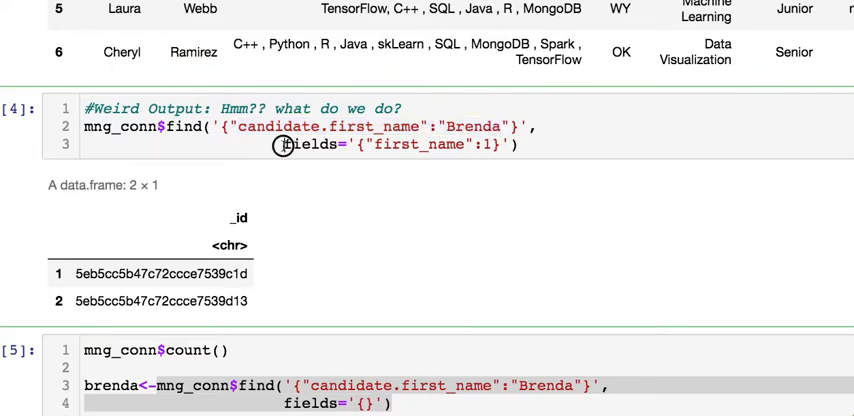
{"action": "double_click", "coordinate": [310, 144]}
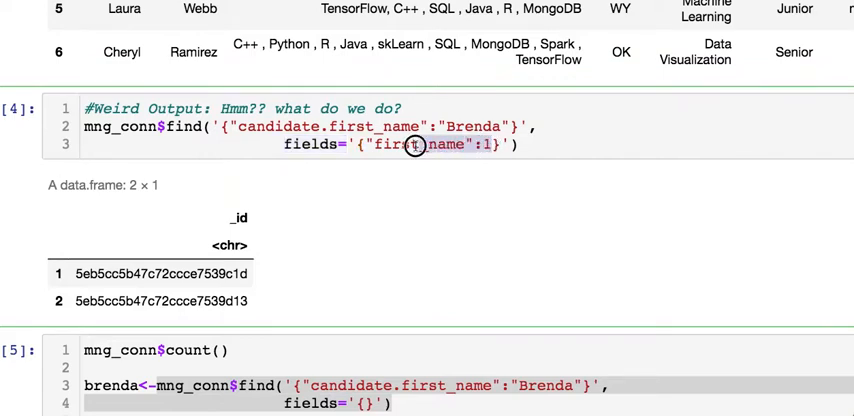
{"action": "double_click", "coordinate": [416, 144]}
{"action": "type", "text": "query="}
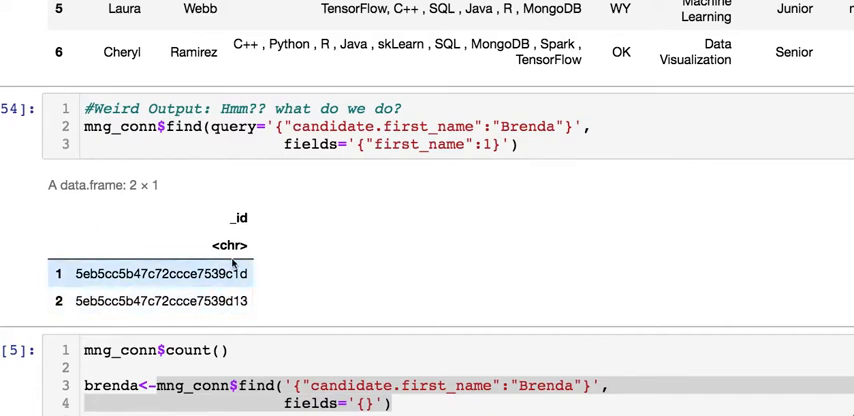
{"action": "mouse_move", "coordinate": [268, 166]}
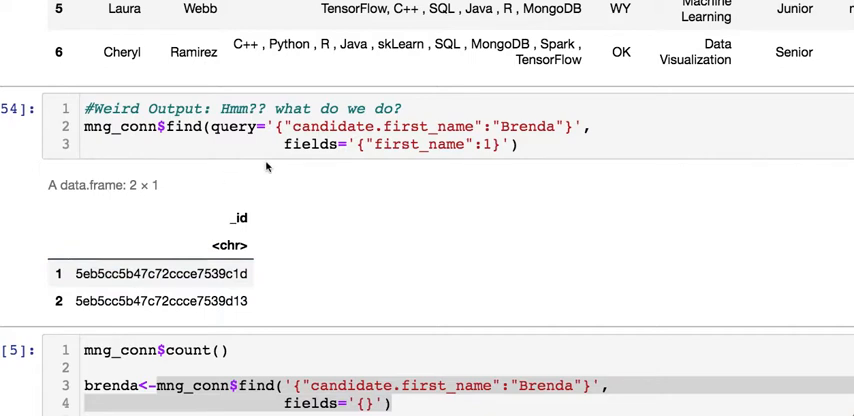
{"action": "mouse_move", "coordinate": [356, 194]}
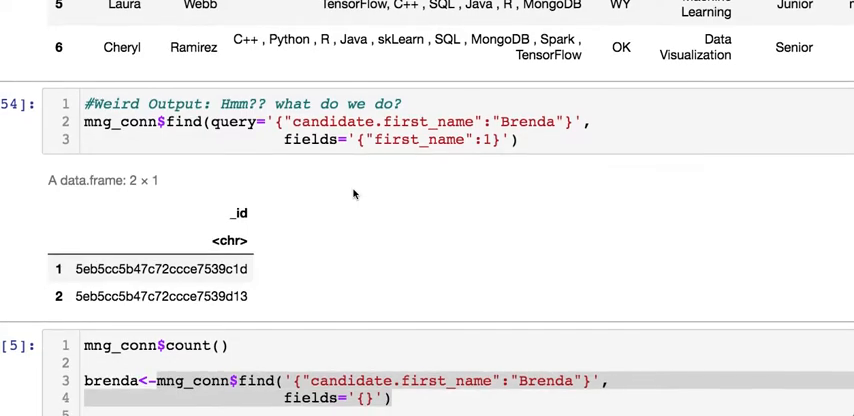
Add brenda$`_id` to the Brenda cell so the two document ids print below the 500 count.
{"action": "scroll", "scroll_direction": "down", "scroll_amount": 3}
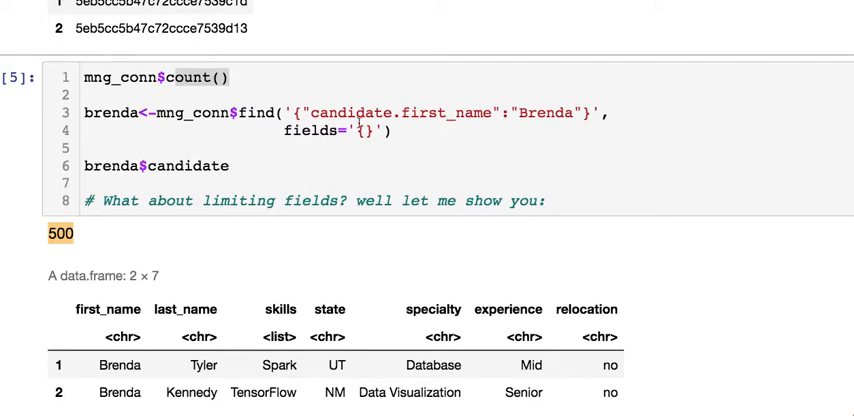
{"action": "mouse_move", "coordinate": [292, 114]}
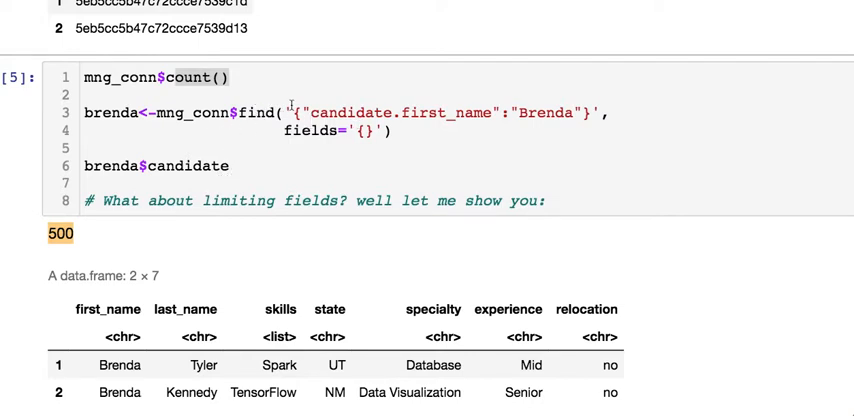
{"action": "double_click", "coordinate": [340, 112]}
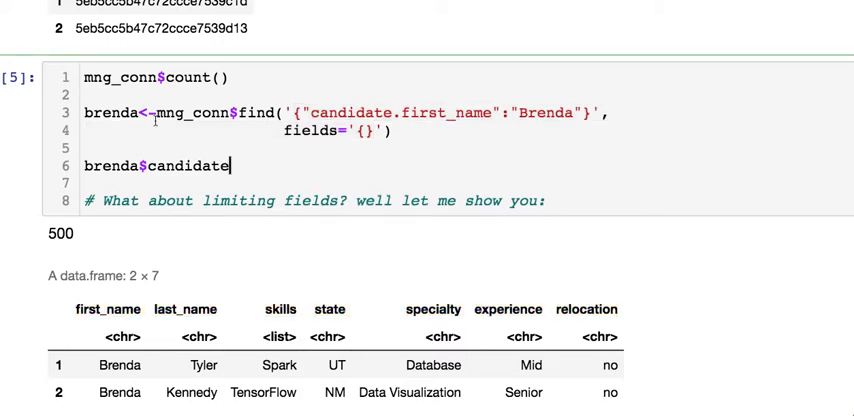
{"action": "double_click", "coordinate": [112, 112]}
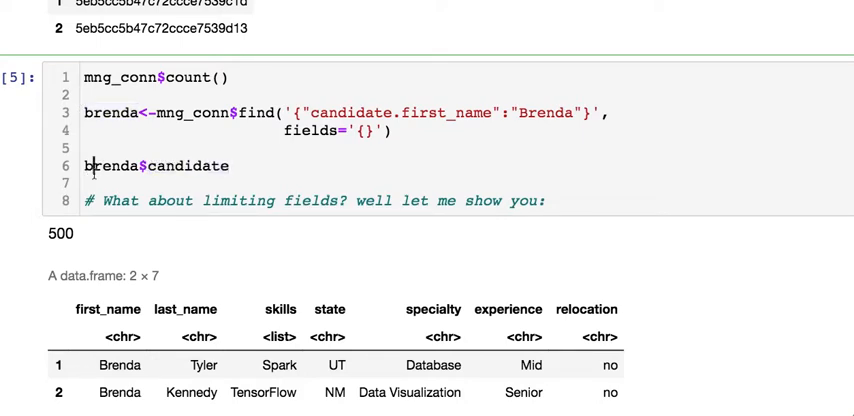
{"action": "type", "text": "bre"}
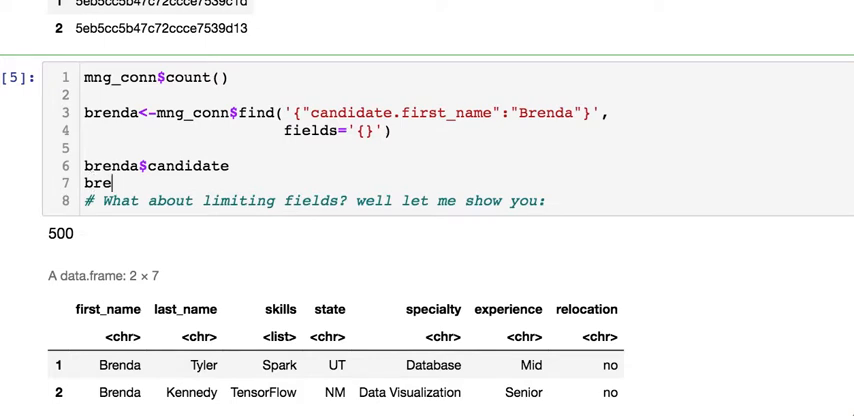
{"action": "type", "text": "nda$`_id"}
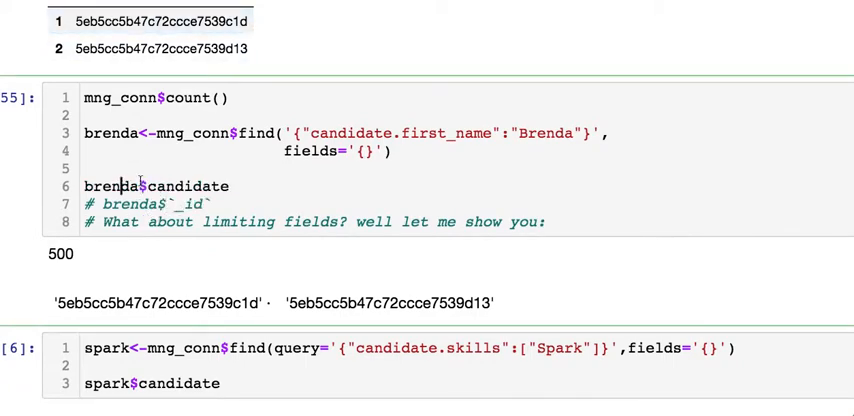
Set the Brenda find's fields to '{"first_name":true,"last_name"...}' to return only the names.
{"action": "scroll", "scroll_direction": "down", "scroll_amount": 3}
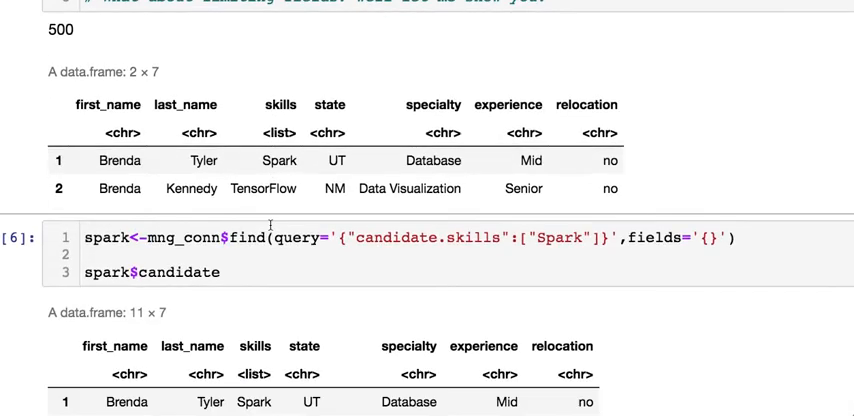
{"action": "scroll", "scroll_direction": "up", "scroll_amount": 3}
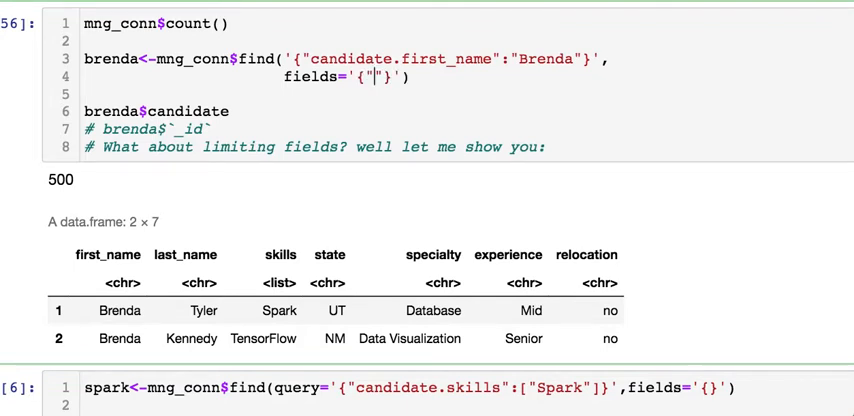
{"action": "type", "text": "first_name"}
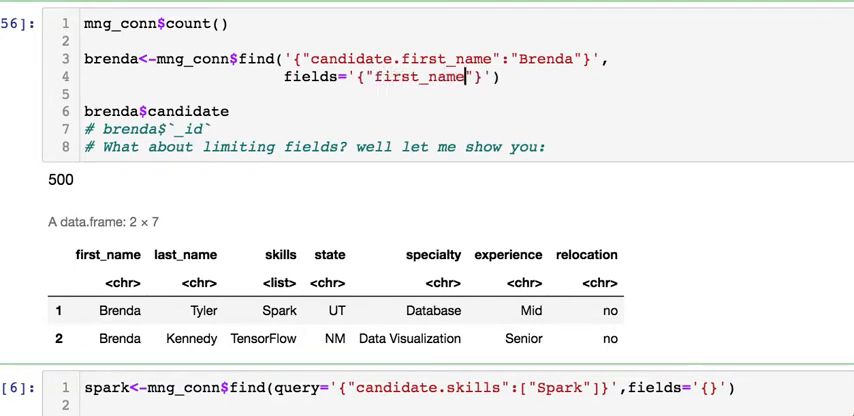
{"action": "type", "text": ":tru"}
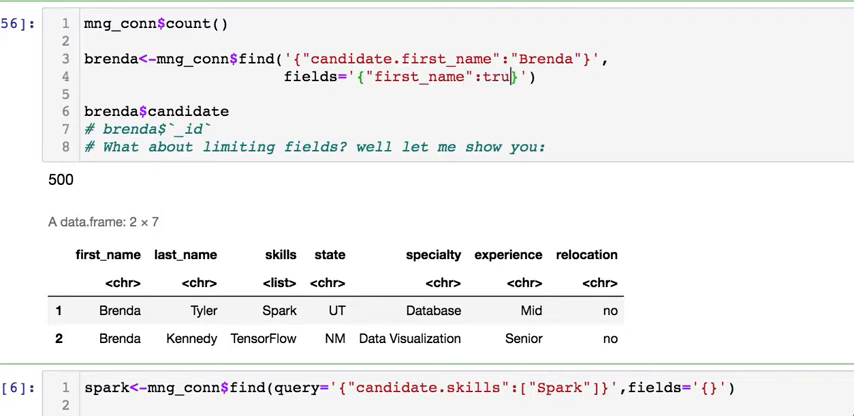
{"action": "type", "text": "e,"}
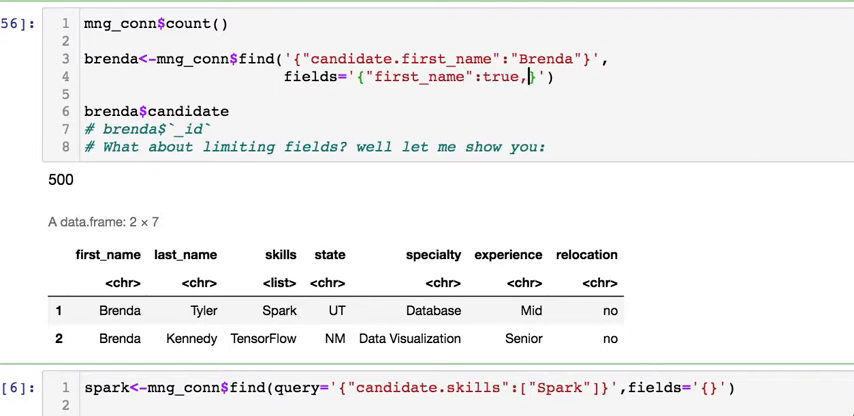
{"action": "type", "text": "\"last\""}
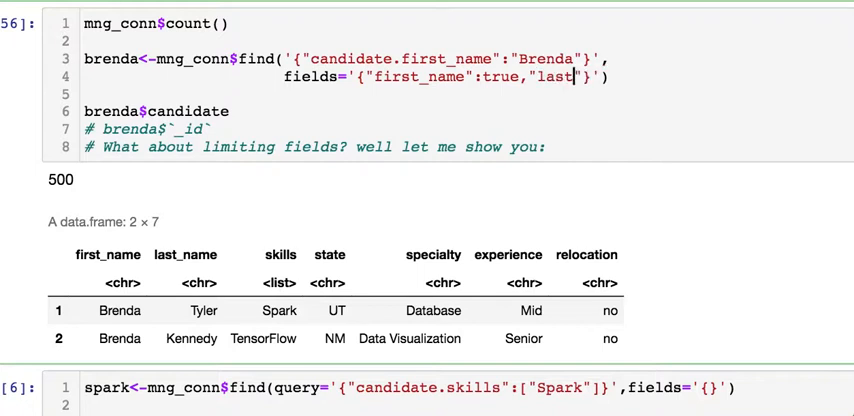
{"action": "type", "text": "_name"}
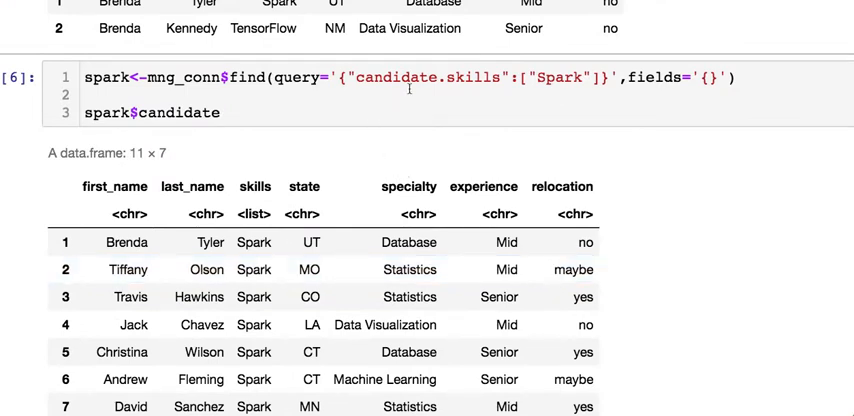
{"action": "mouse_move", "coordinate": [480, 62]}
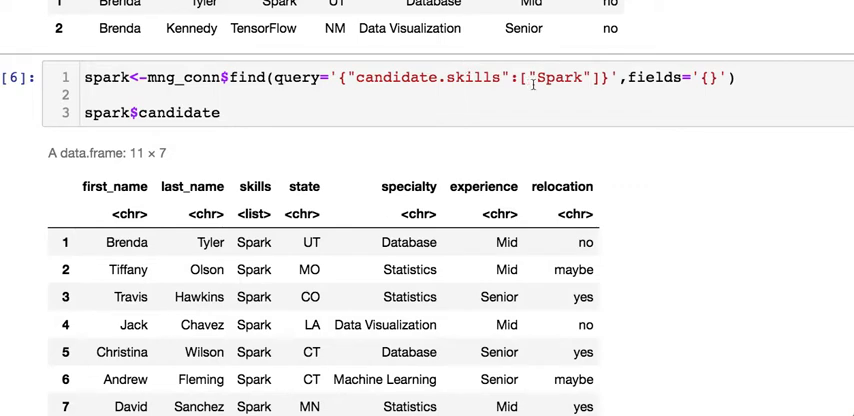
{"action": "mouse_move", "coordinate": [352, 136]}
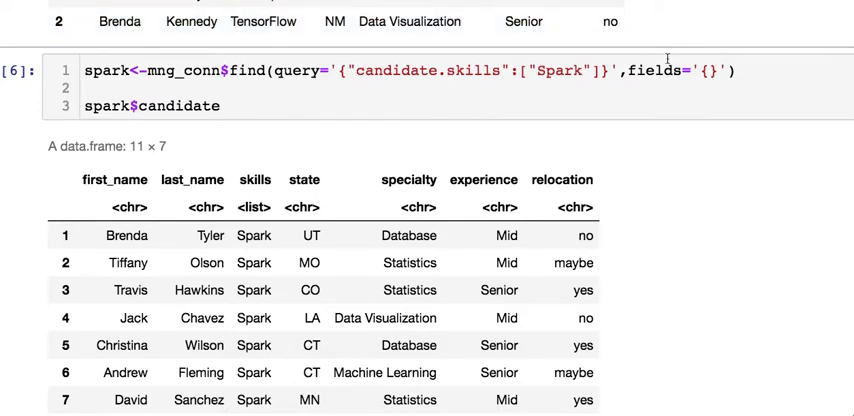
{"action": "left_click", "coordinate": [596, 70]}
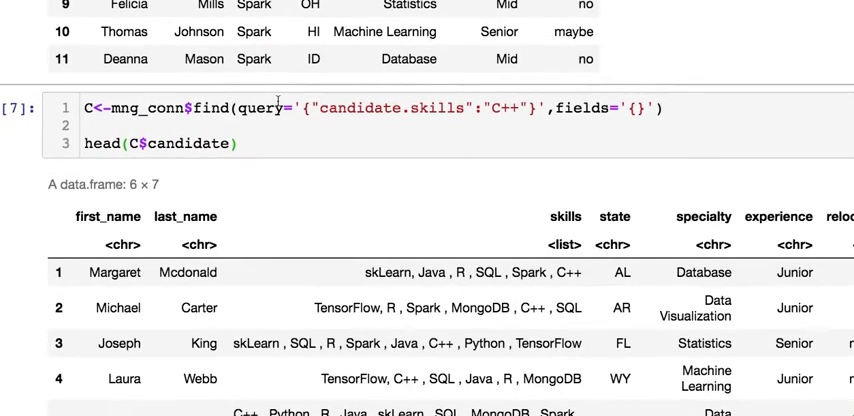
{"action": "scroll", "scroll_direction": "down", "scroll_amount": 3}
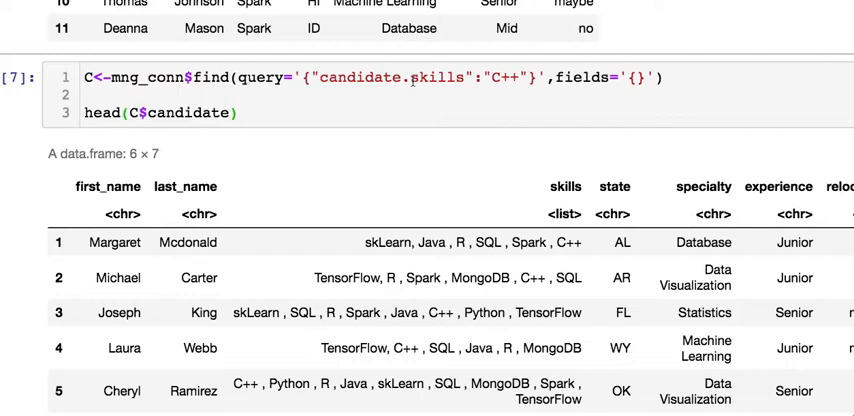
{"action": "mouse_move", "coordinate": [422, 132]}
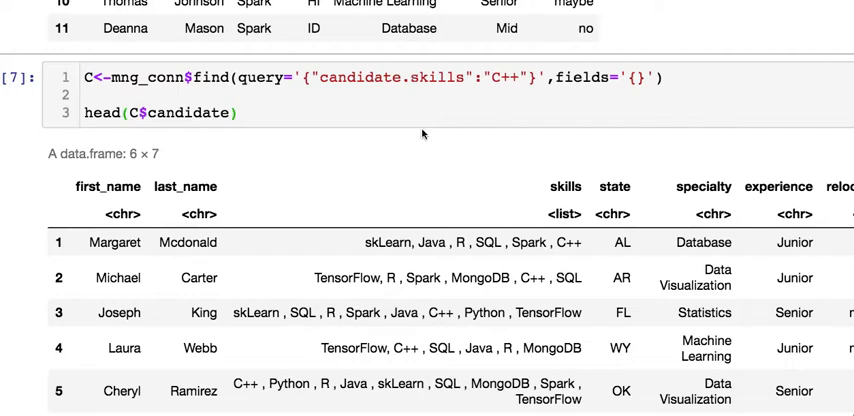
{"action": "scroll", "scroll_direction": "down", "scroll_amount": 3}
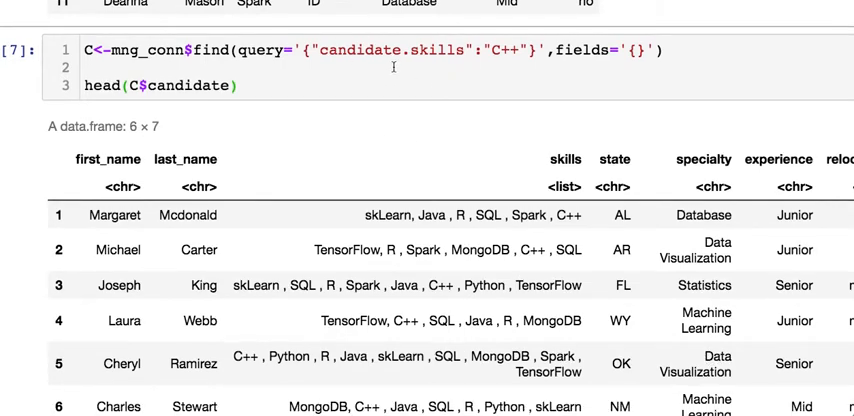
{"action": "left_click", "coordinate": [480, 50]}
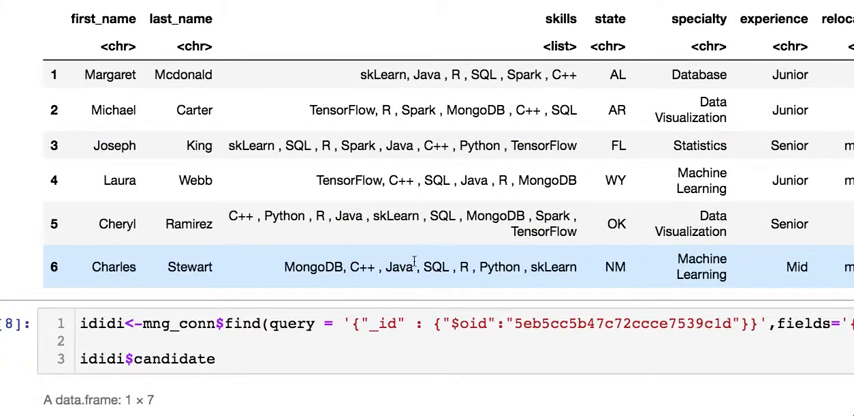
{"action": "scroll", "scroll_direction": "down", "scroll_amount": 3}
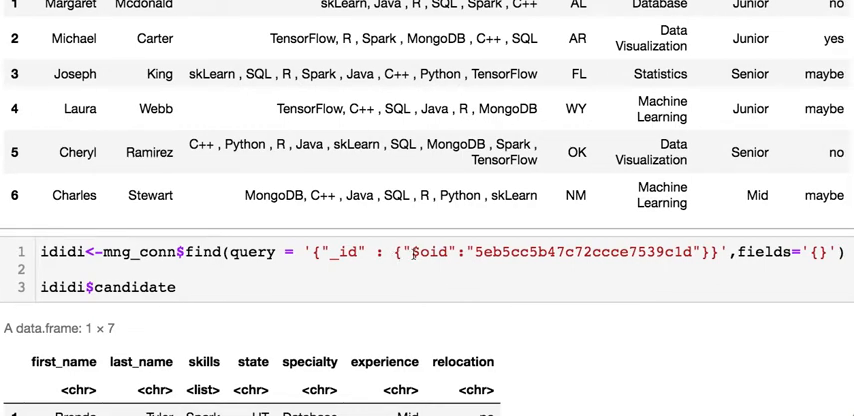
{"action": "scroll", "scroll_direction": "down", "scroll_amount": 3}
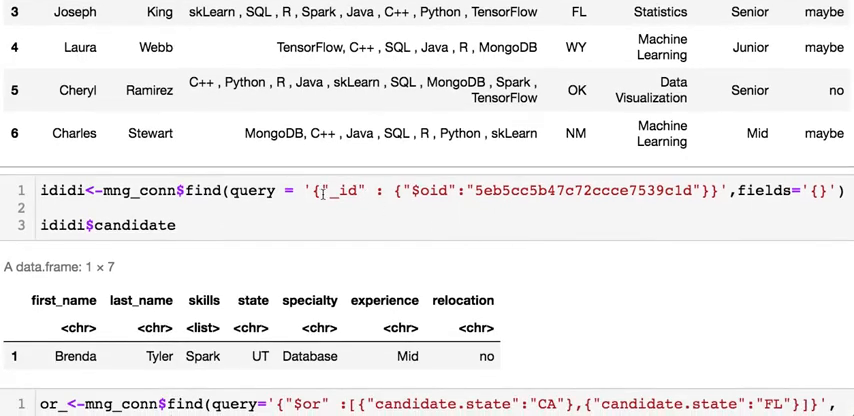
{"action": "double_click", "coordinate": [340, 190]}
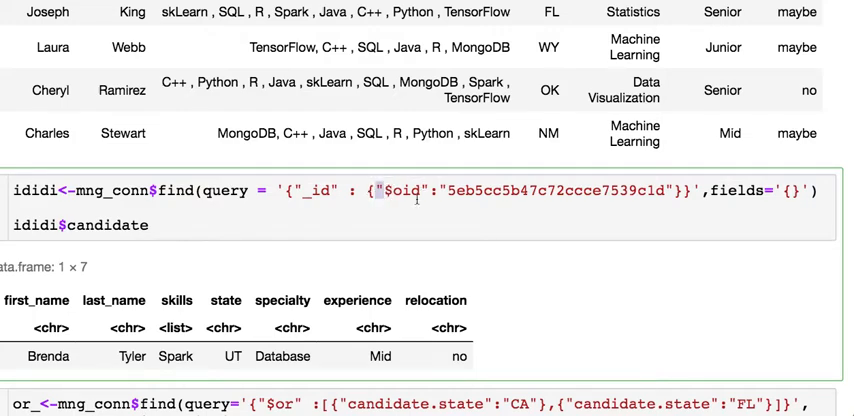
{"action": "mouse_move", "coordinate": [432, 204]}
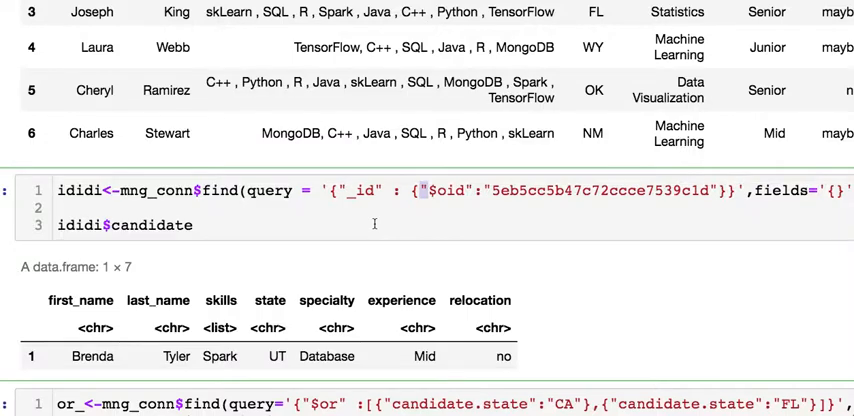
{"action": "scroll", "scroll_direction": "down", "scroll_amount": 3}
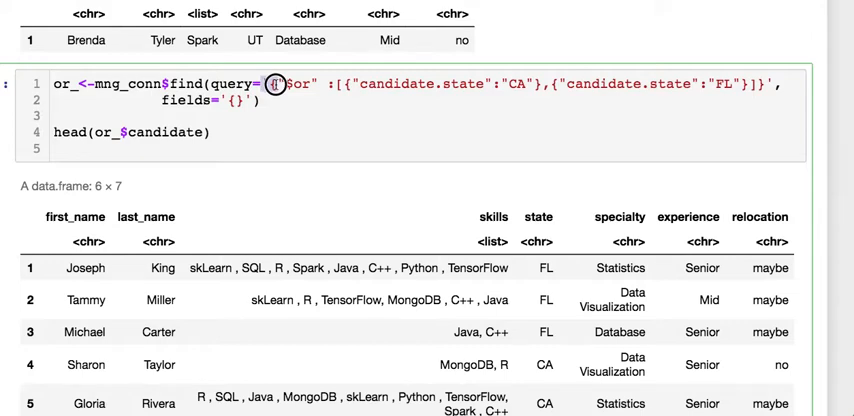
{"action": "mouse_move", "coordinate": [720, 76]}
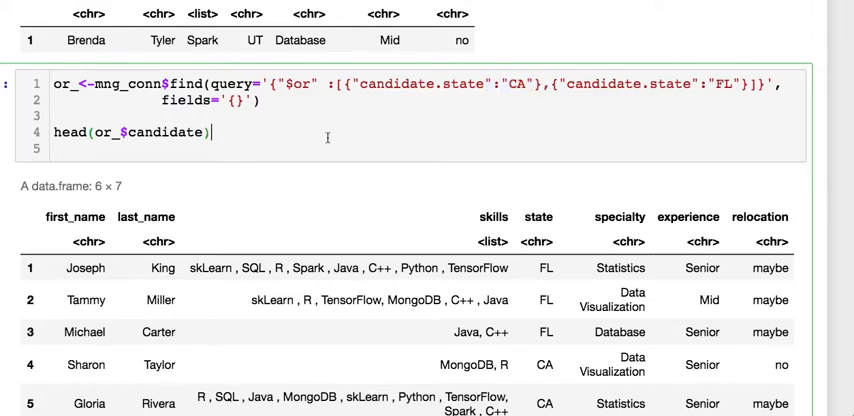
{"action": "scroll", "scroll_direction": "down", "scroll_amount": 3}
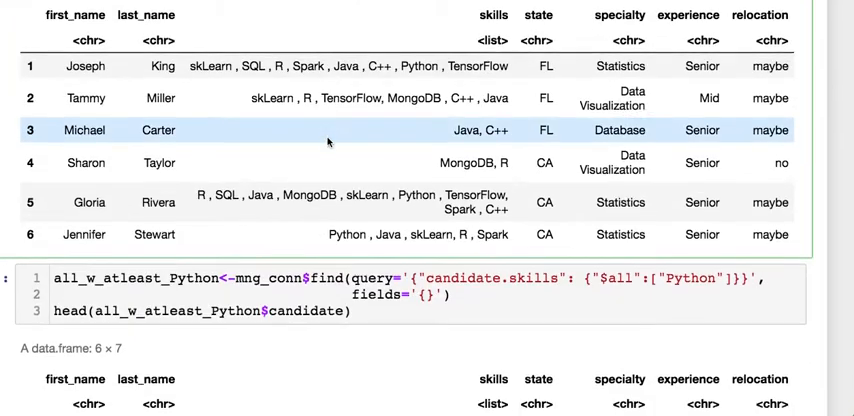
{"action": "scroll", "scroll_direction": "down", "scroll_amount": 3}
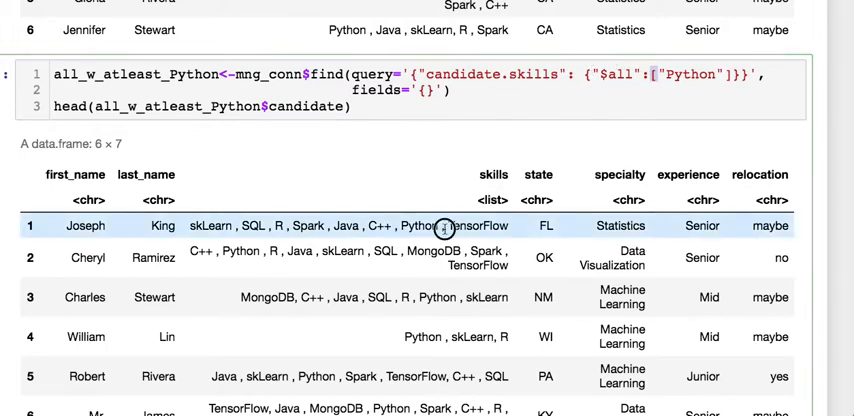
{"action": "double_click", "coordinate": [424, 224]}
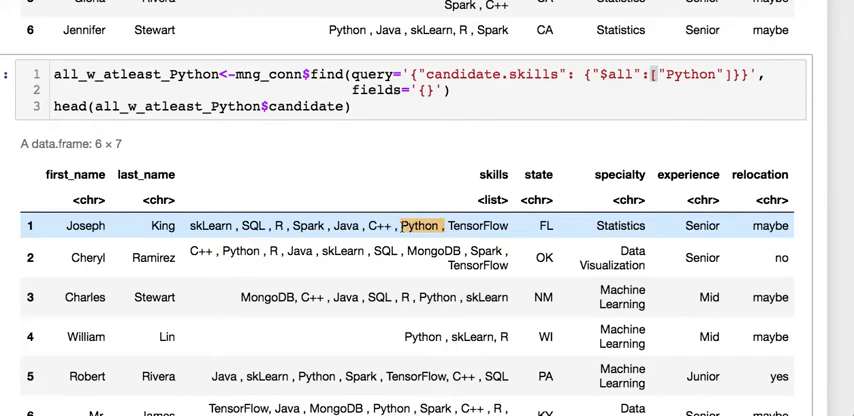
{"action": "scroll", "scroll_direction": "down", "scroll_amount": 3}
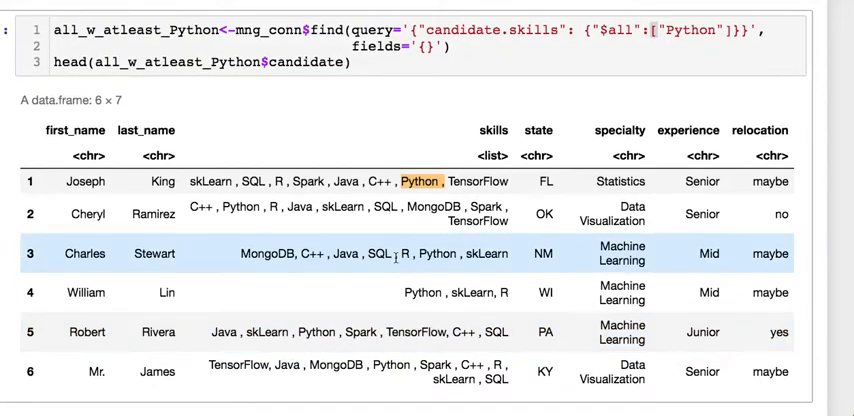
{"action": "scroll", "scroll_direction": "down", "scroll_amount": 3}
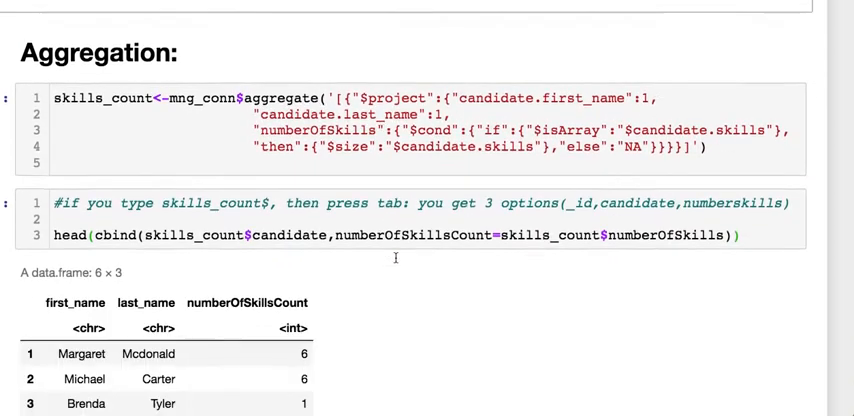
{"action": "scroll", "scroll_direction": "down", "scroll_amount": 3}
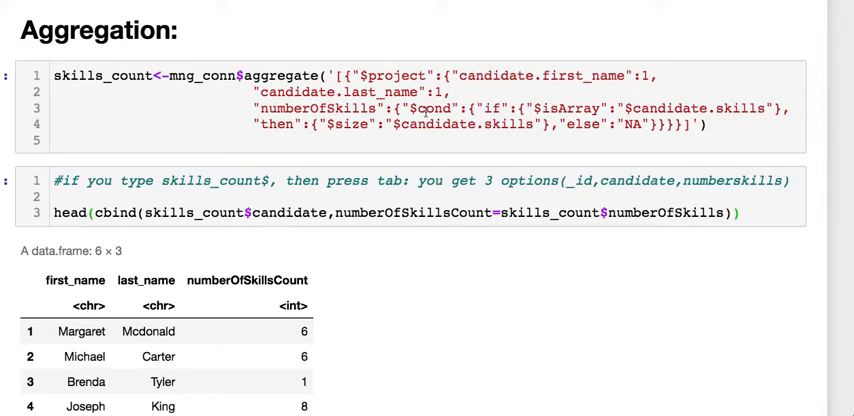
{"action": "left_click", "coordinate": [330, 76]}
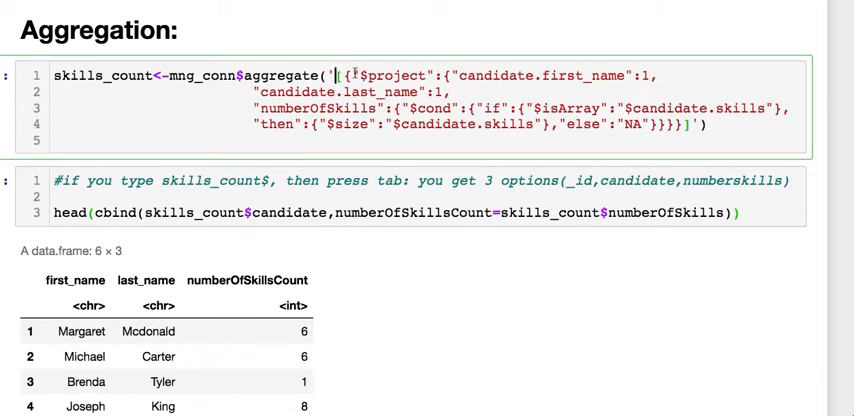
{"action": "double_click", "coordinate": [396, 76]}
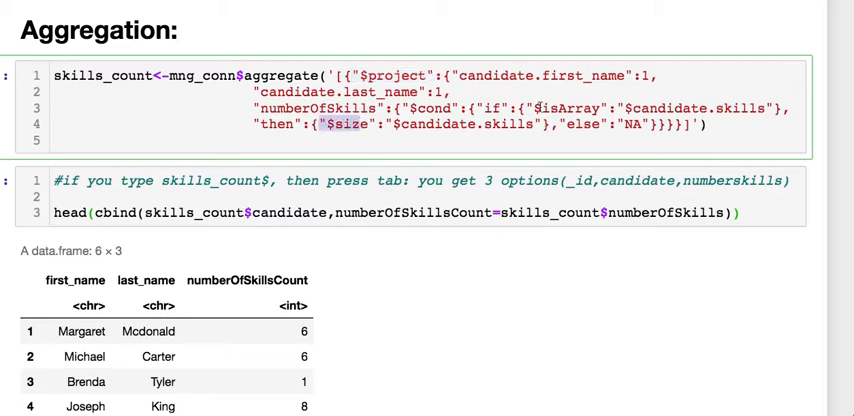
{"action": "double_click", "coordinate": [562, 108]}
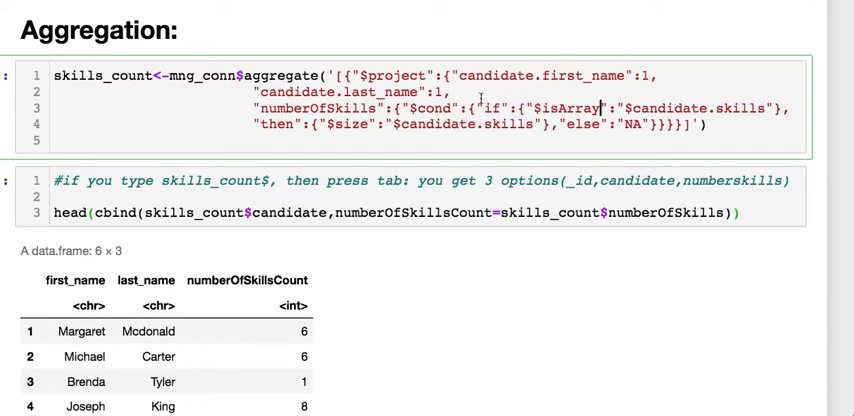
{"action": "double_click", "coordinate": [276, 124]}
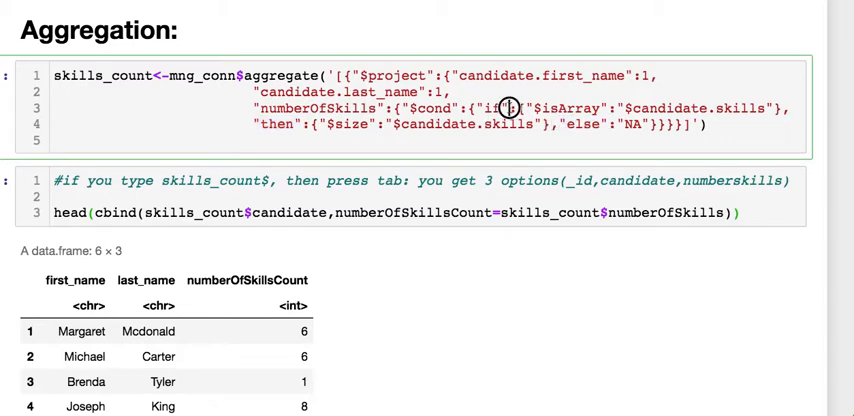
{"action": "double_click", "coordinate": [490, 108]}
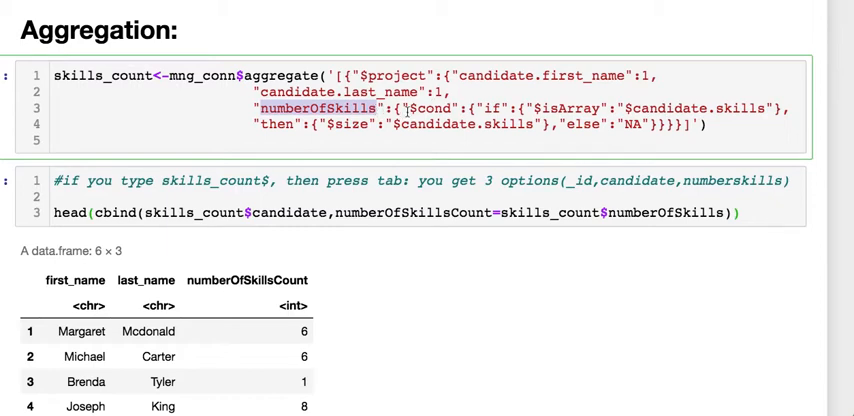
{"action": "double_click", "coordinate": [430, 108]}
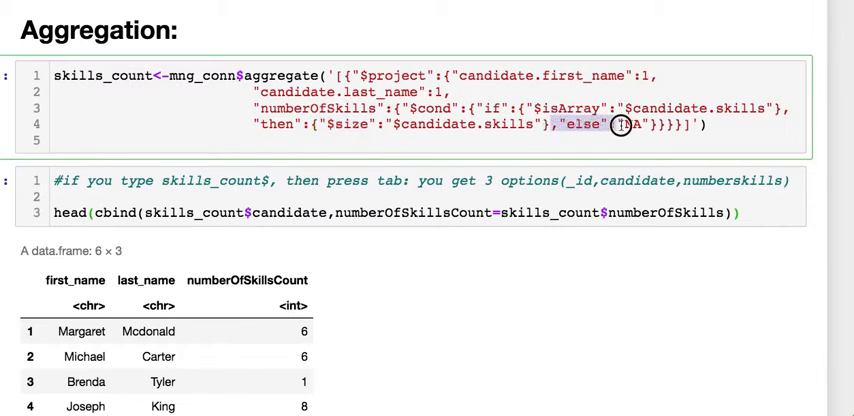
{"action": "mouse_move", "coordinate": [388, 194]}
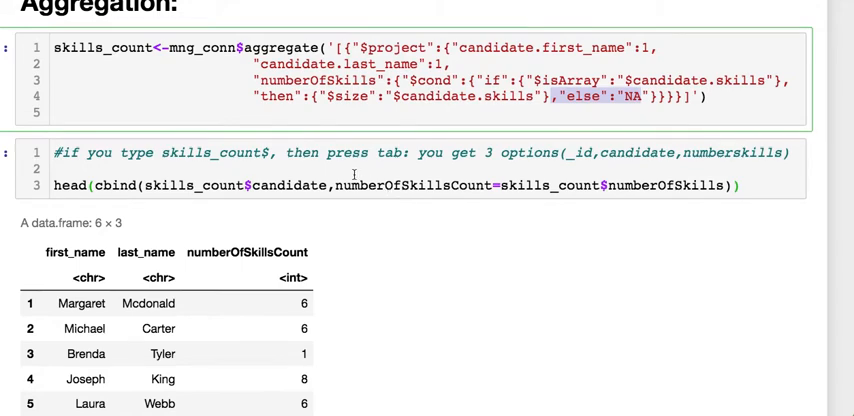
Add a commented # skills_count$ line after the head(cbind(...)) line in the skill-count aggregation cell.
{"action": "scroll", "scroll_direction": "down", "scroll_amount": 3}
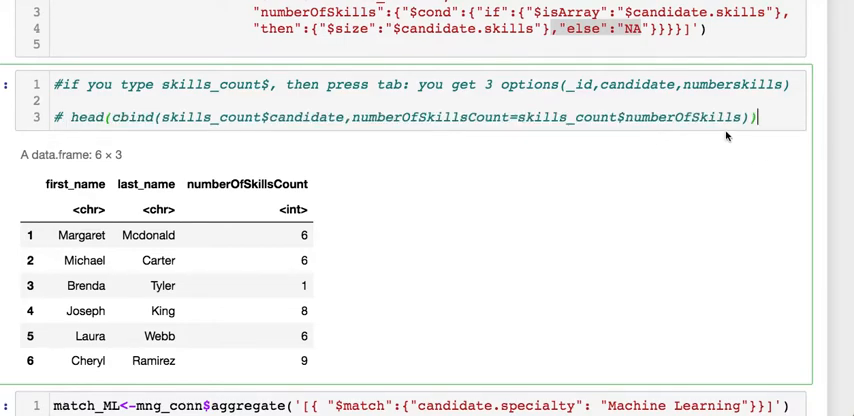
{"action": "scroll", "scroll_direction": "down", "scroll_amount": 3}
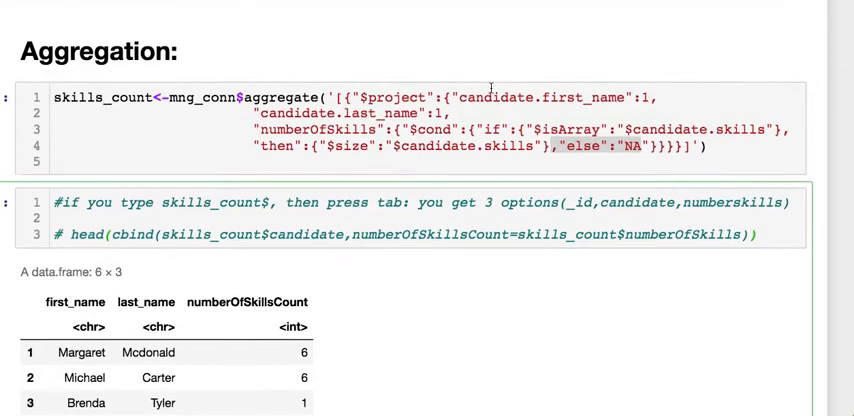
{"action": "scroll", "scroll_direction": "down", "scroll_amount": 3}
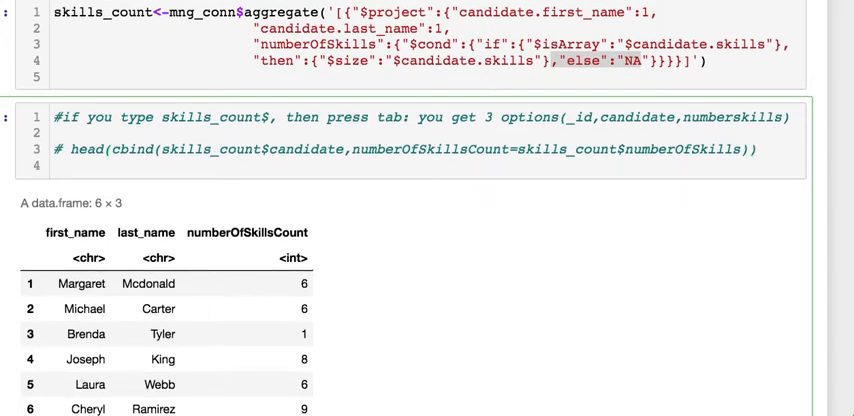
{"action": "type", "text": "skills_count$"}
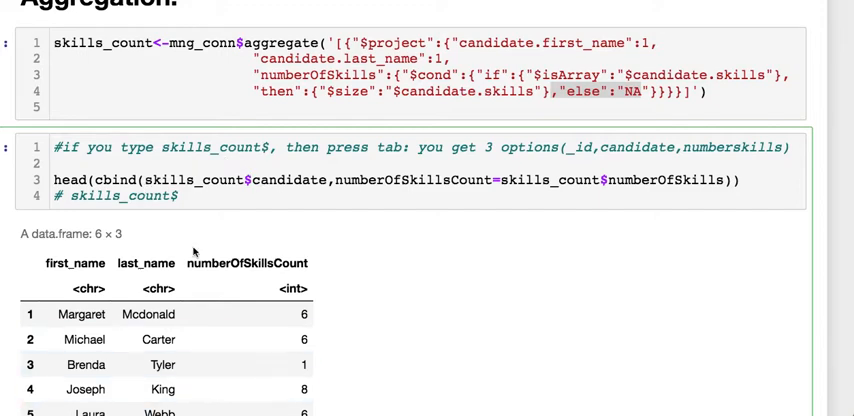
{"action": "scroll", "scroll_direction": "down", "scroll_amount": 3}
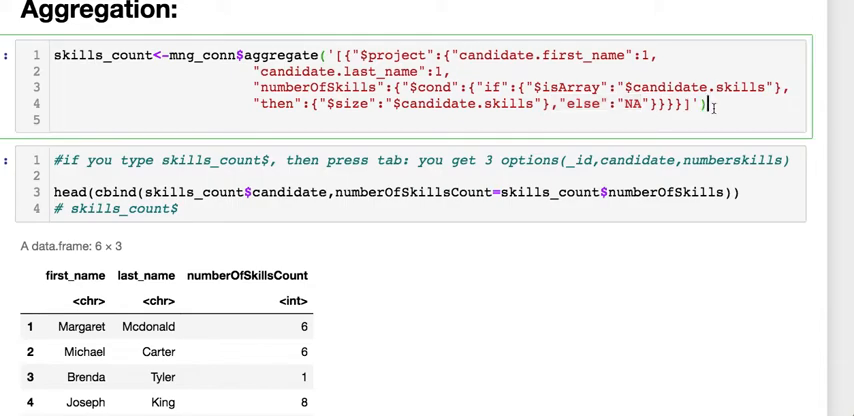
{"action": "type", "text": ";"}
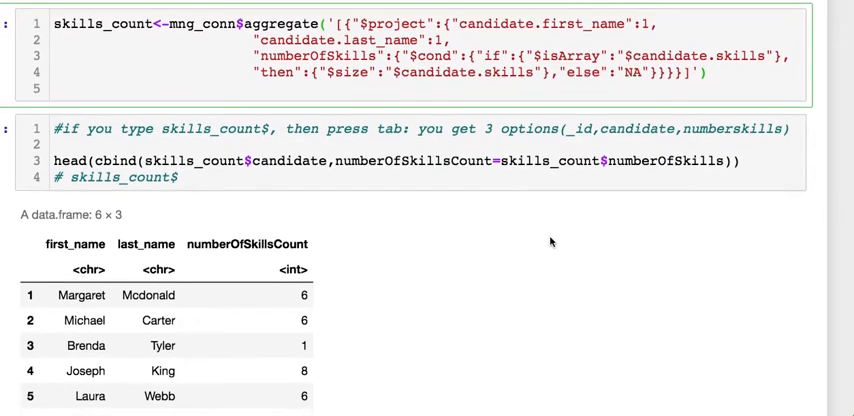
{"action": "scroll", "scroll_direction": "down", "scroll_amount": 3}
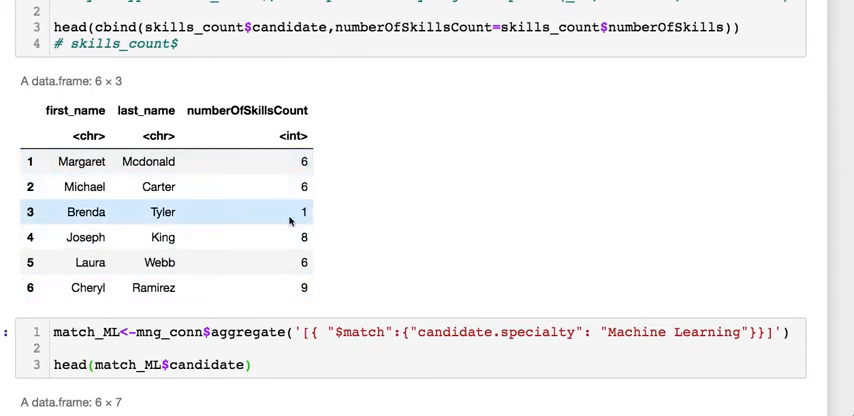
{"action": "mouse_move", "coordinate": [322, 242]}
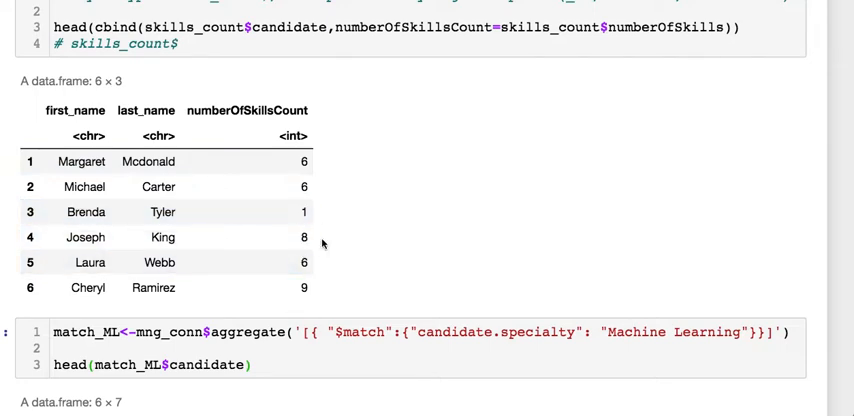
{"action": "scroll", "scroll_direction": "down", "scroll_amount": 3}
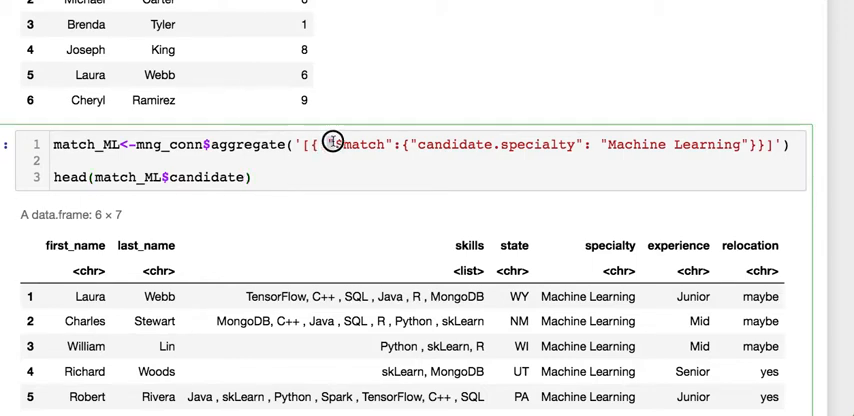
{"action": "double_click", "coordinate": [360, 144]}
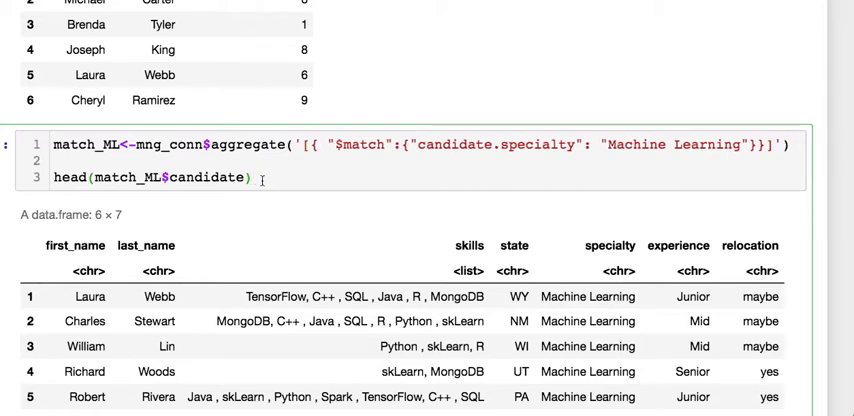
{"action": "scroll", "scroll_direction": "down", "scroll_amount": 3}
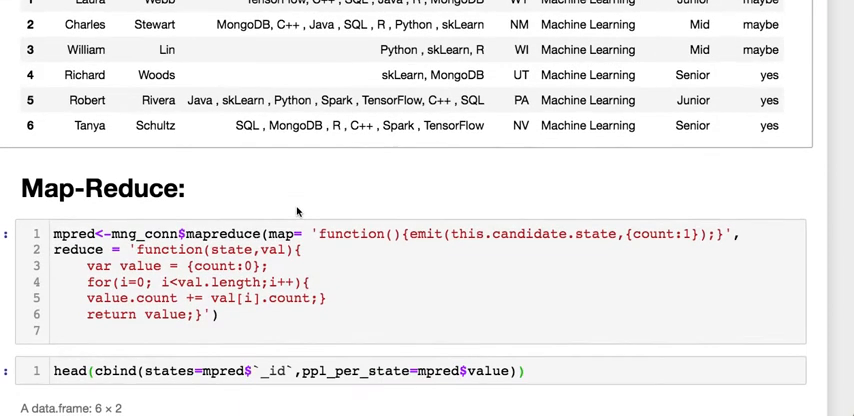
{"action": "scroll", "scroll_direction": "down", "scroll_amount": 3}
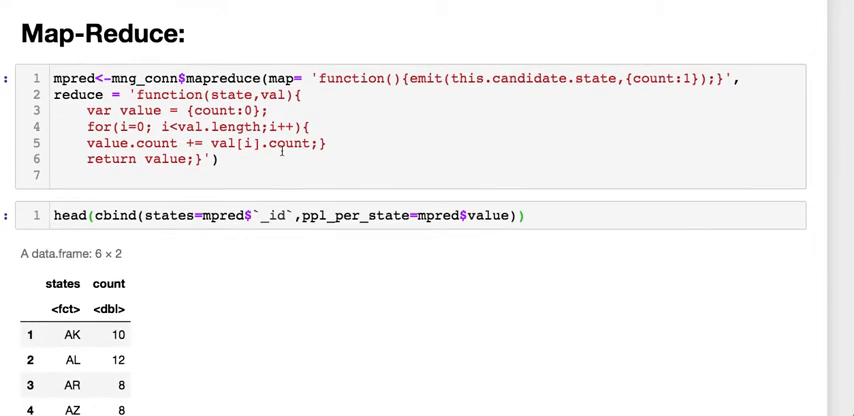
{"action": "double_click", "coordinate": [228, 78]}
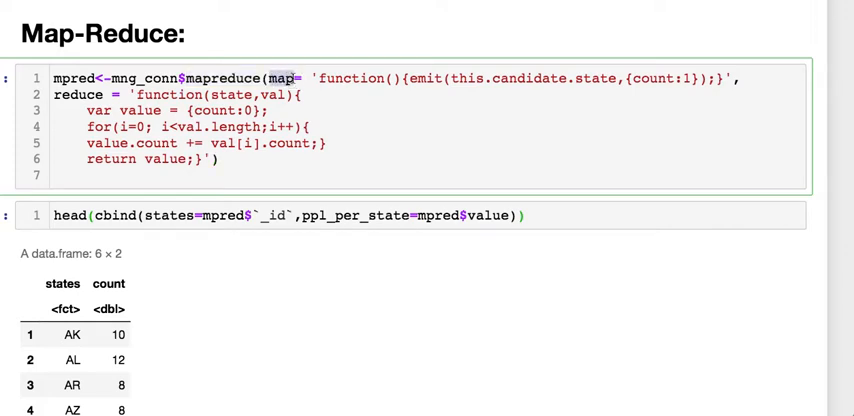
{"action": "double_click", "coordinate": [78, 94]}
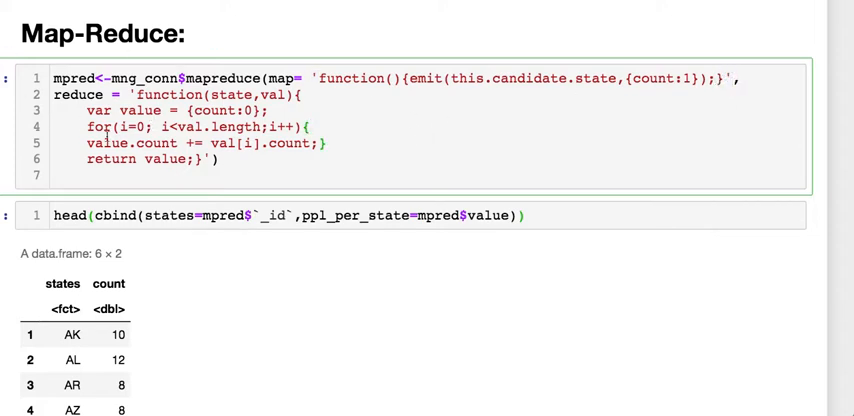
{"action": "scroll", "scroll_direction": "down", "scroll_amount": 3}
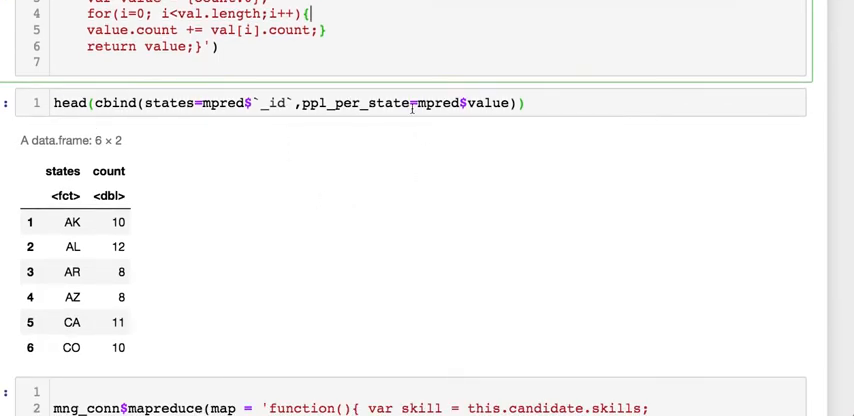
{"action": "mouse_move", "coordinate": [104, 132]}
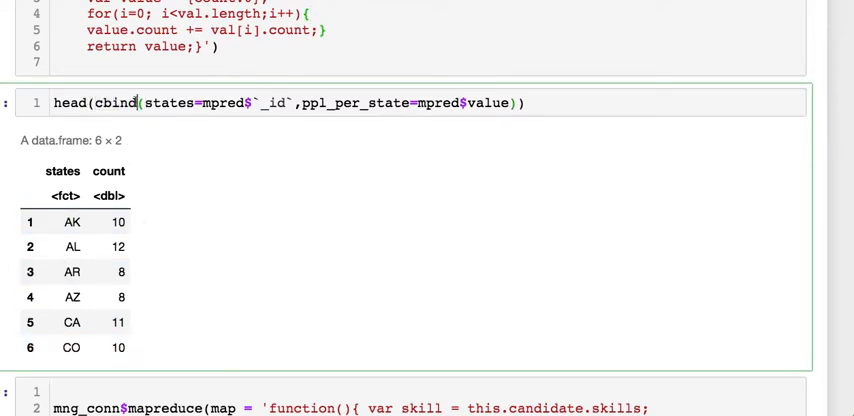
{"action": "type", "text": ".data.frame"}
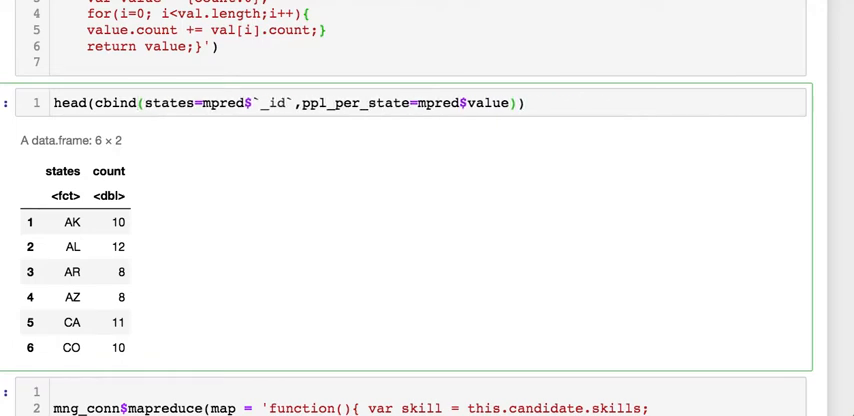
{"action": "mouse_move", "coordinate": [536, 122]}
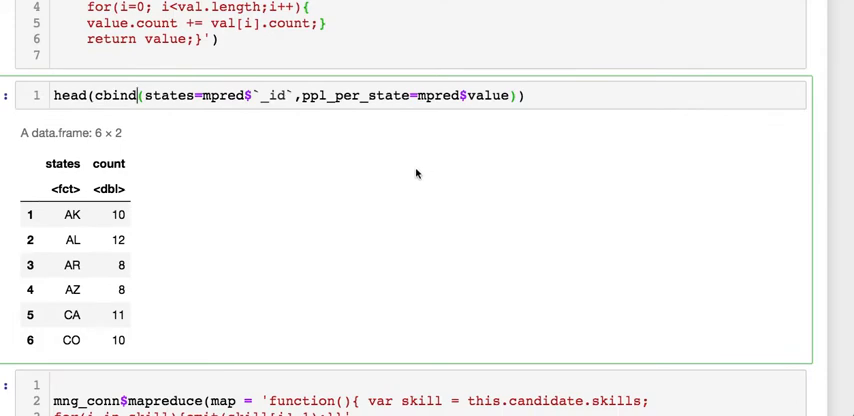
{"action": "scroll", "scroll_direction": "down", "scroll_amount": 3}
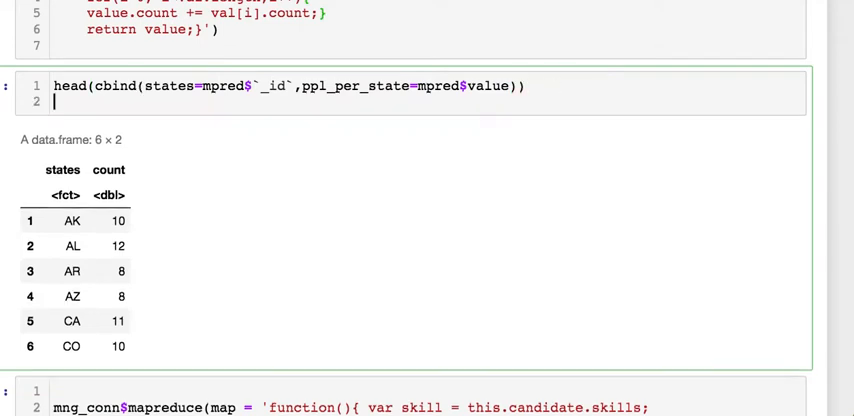
{"action": "type", "text": "m"}
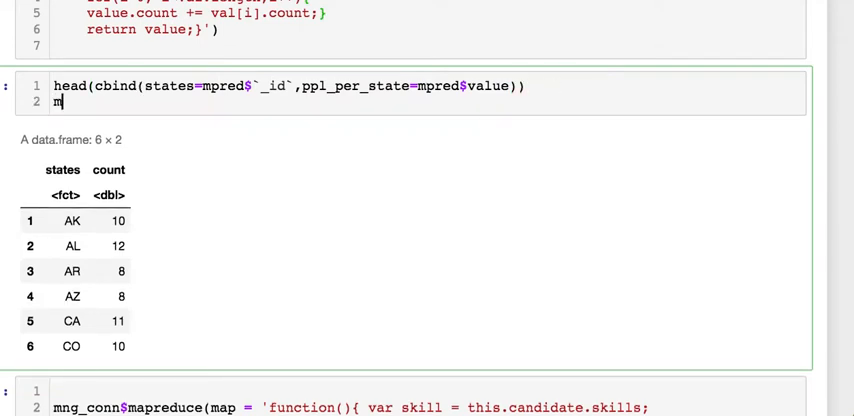
{"action": "type", "text": "pred$"}
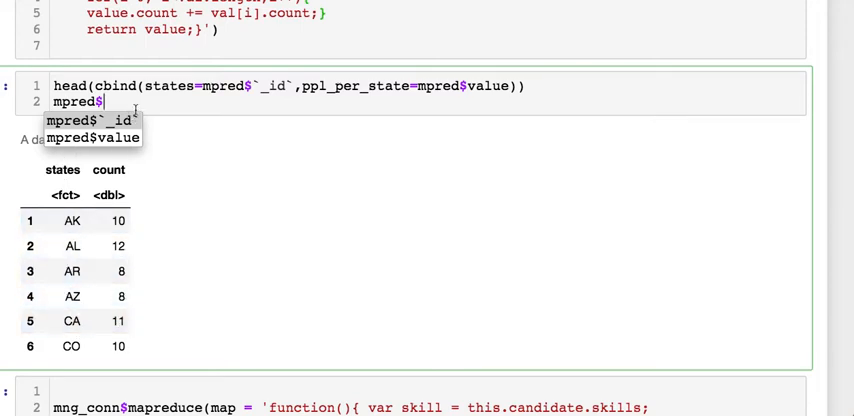
{"action": "key", "text": "Backspace"}
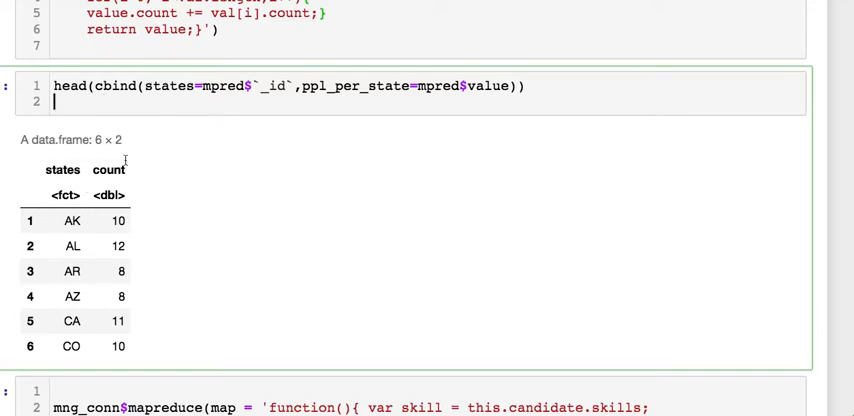
{"action": "double_click", "coordinate": [176, 86]}
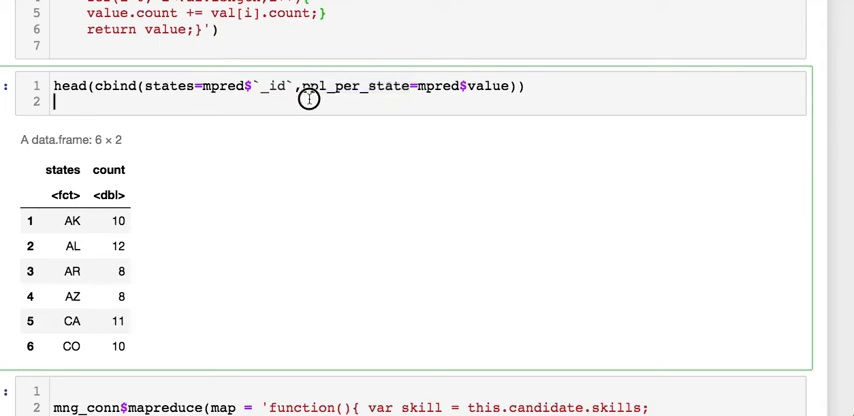
{"action": "mouse_move", "coordinate": [372, 140]}
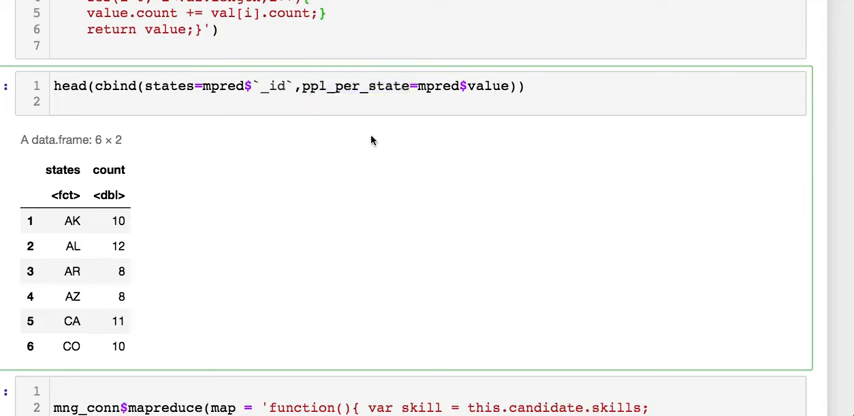
{"action": "scroll", "scroll_direction": "down", "scroll_amount": 3}
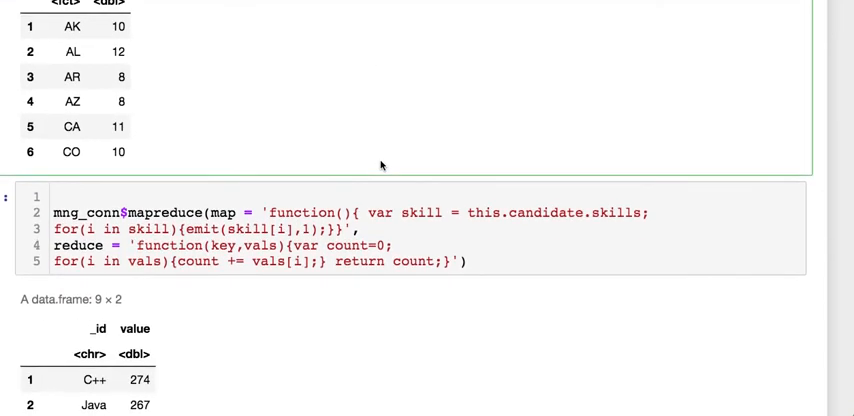
{"action": "scroll", "scroll_direction": "down", "scroll_amount": 3}
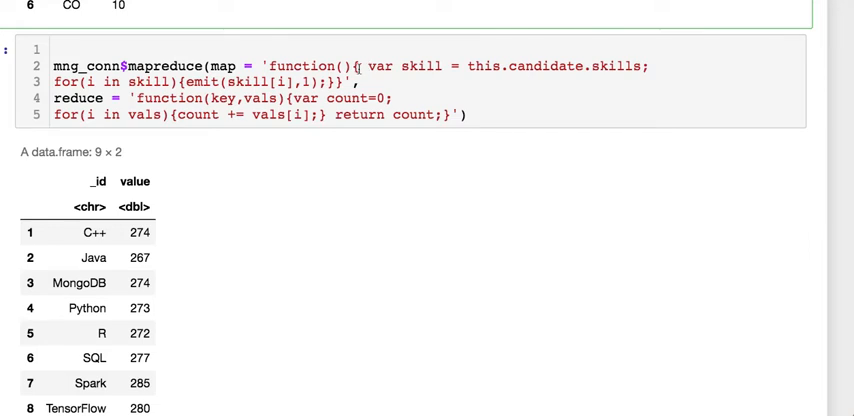
{"action": "double_click", "coordinate": [378, 66]}
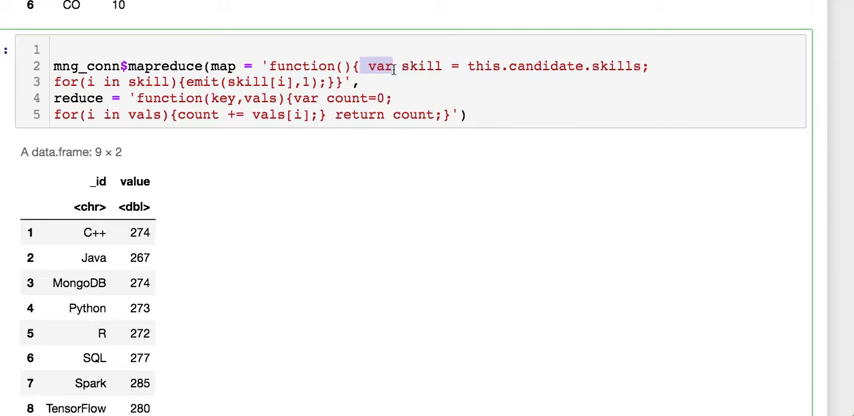
{"action": "left_click", "coordinate": [380, 66]}
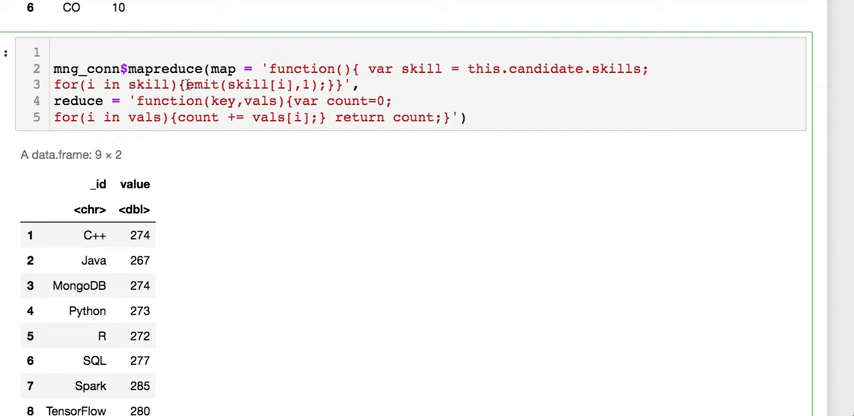
{"action": "double_click", "coordinate": [204, 84]}
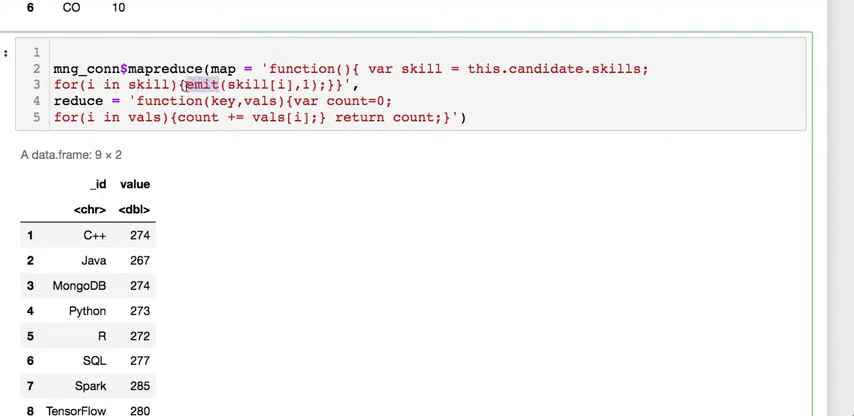
{"action": "mouse_move", "coordinate": [508, 68]}
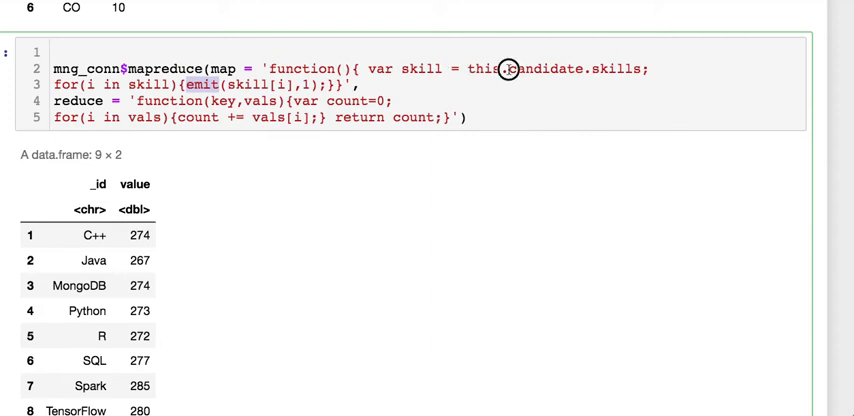
{"action": "double_click", "coordinate": [488, 68]}
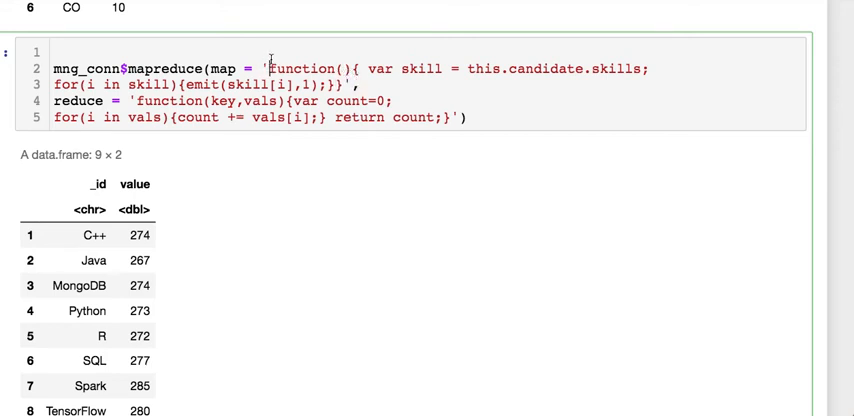
{"action": "type", "text": "var"}
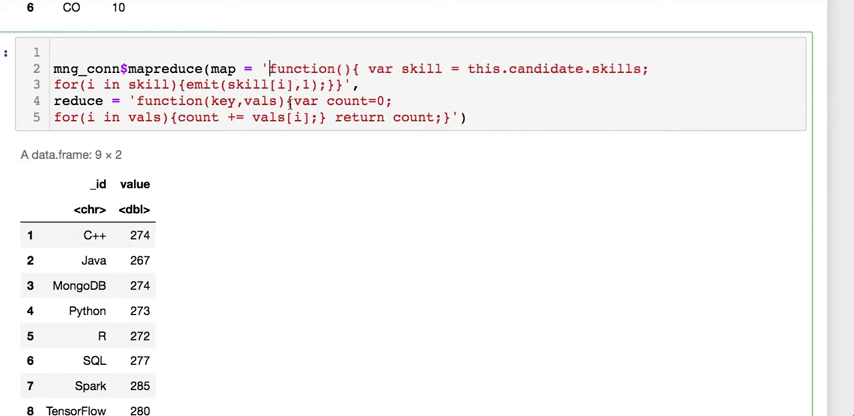
{"action": "scroll", "scroll_direction": "down", "scroll_amount": 3}
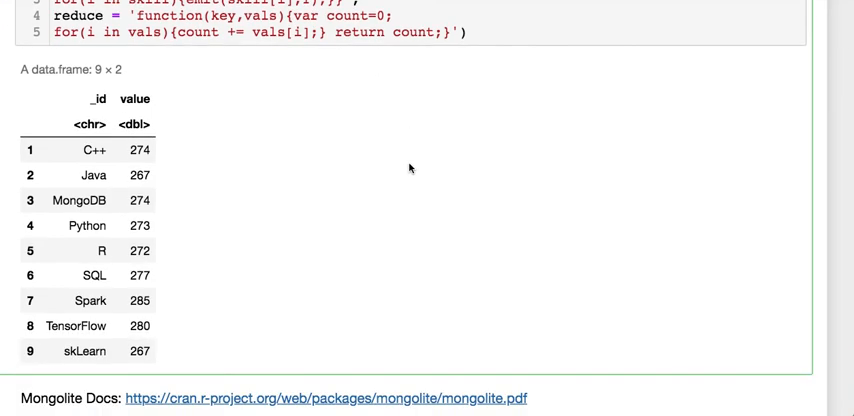